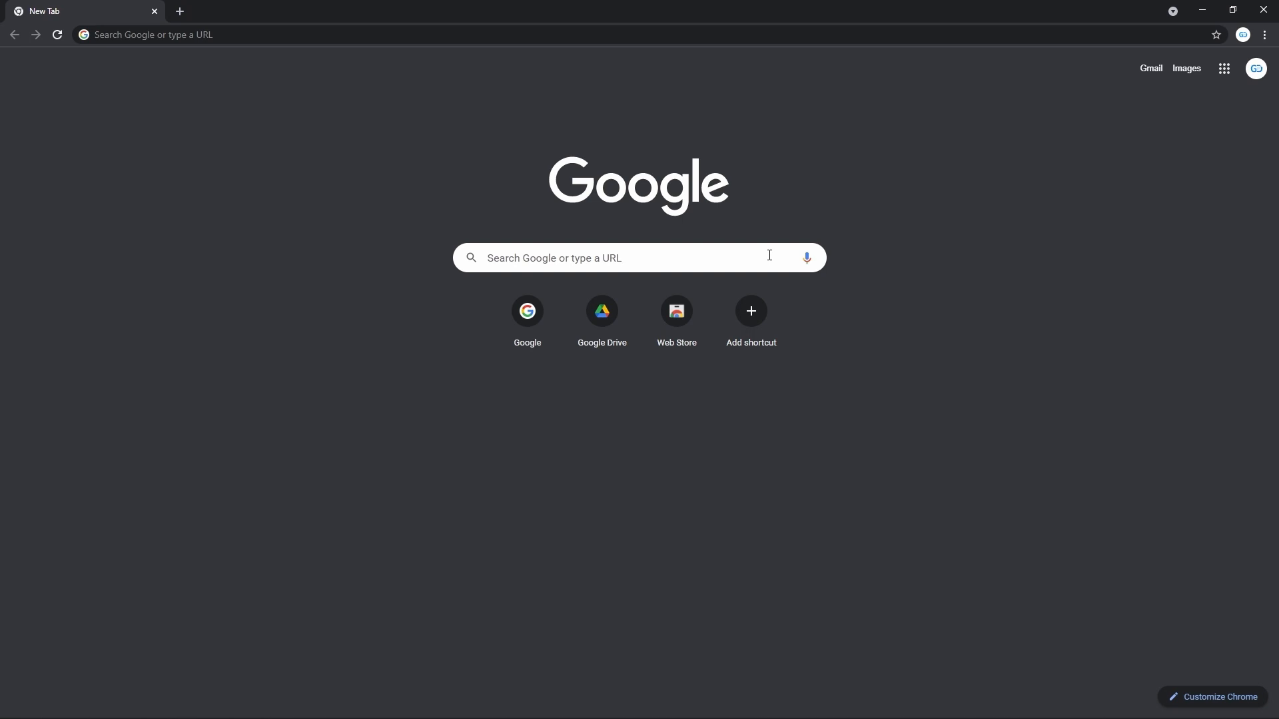
Step: Go to google.com and sign out of the current Google account
type("google.com")
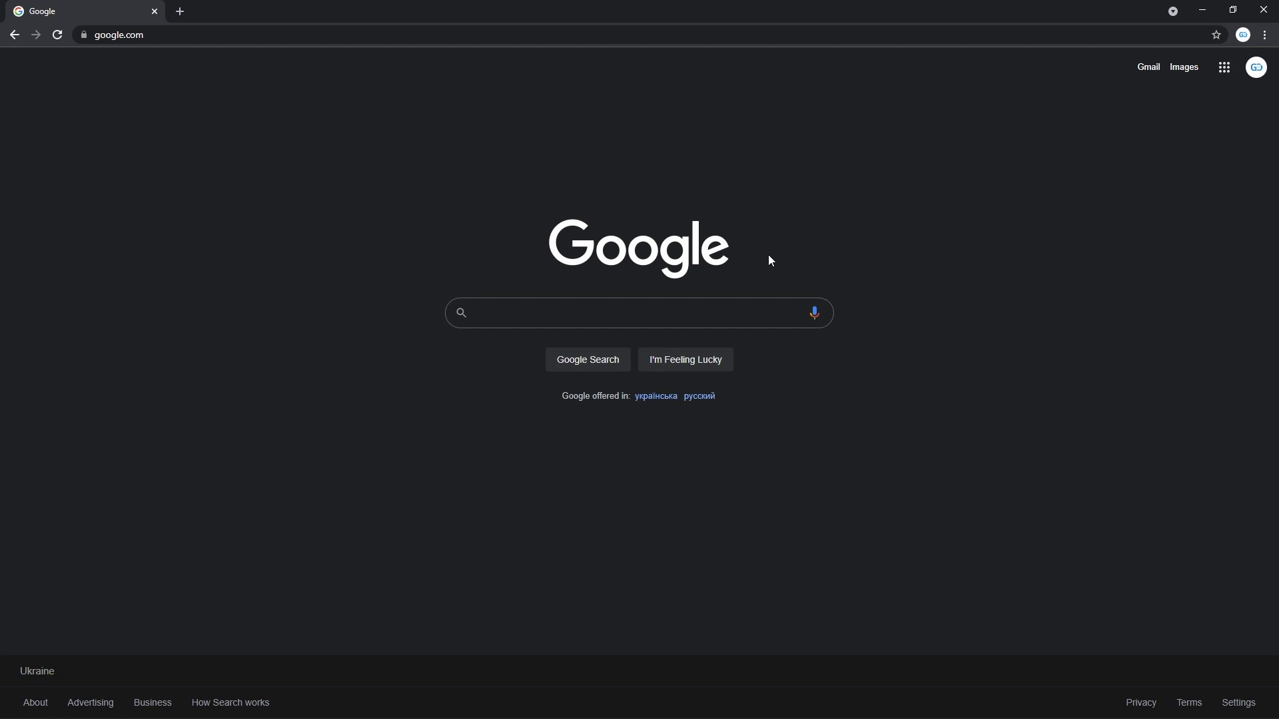
left_click(639, 312)
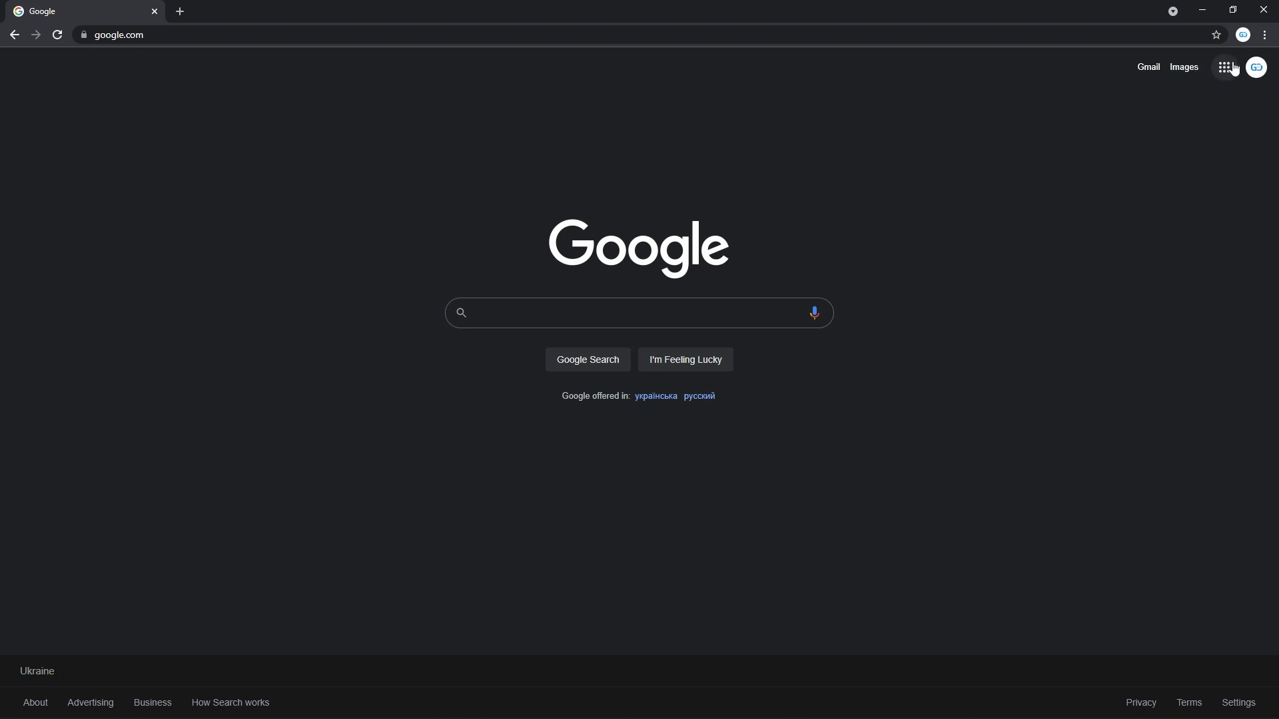
mouse_move(1255, 67)
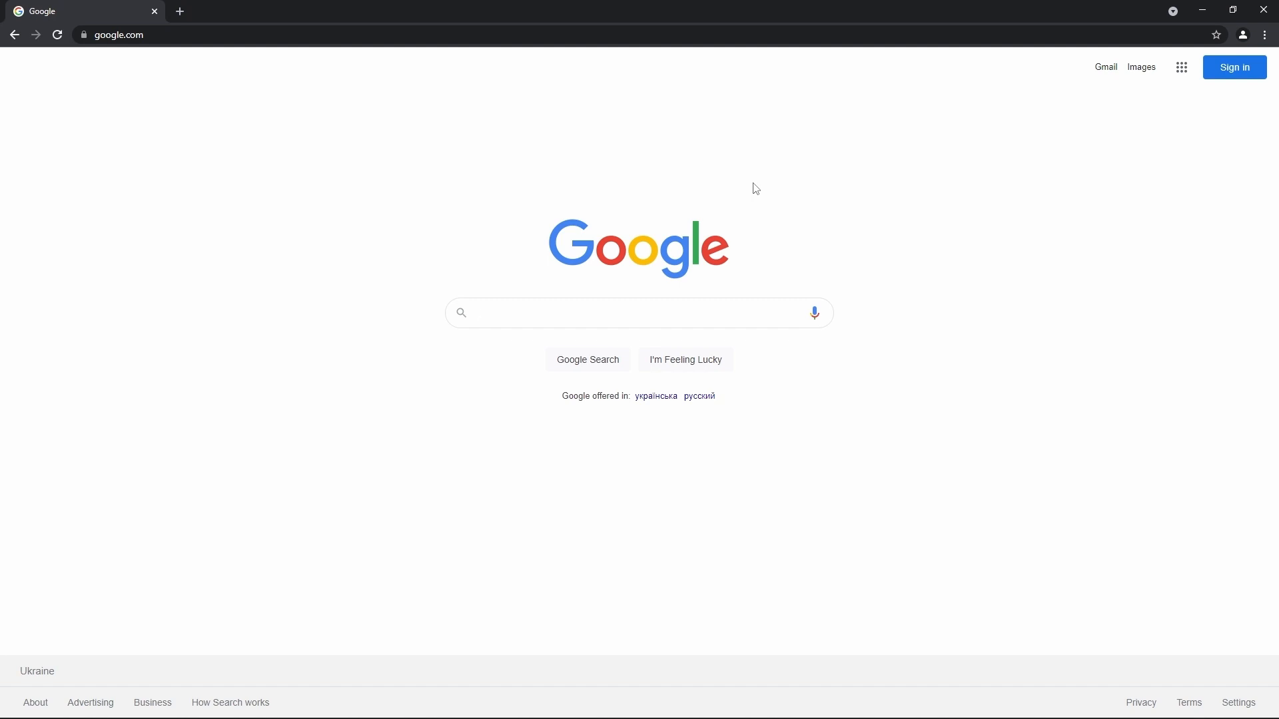
mouse_move(1148, 105)
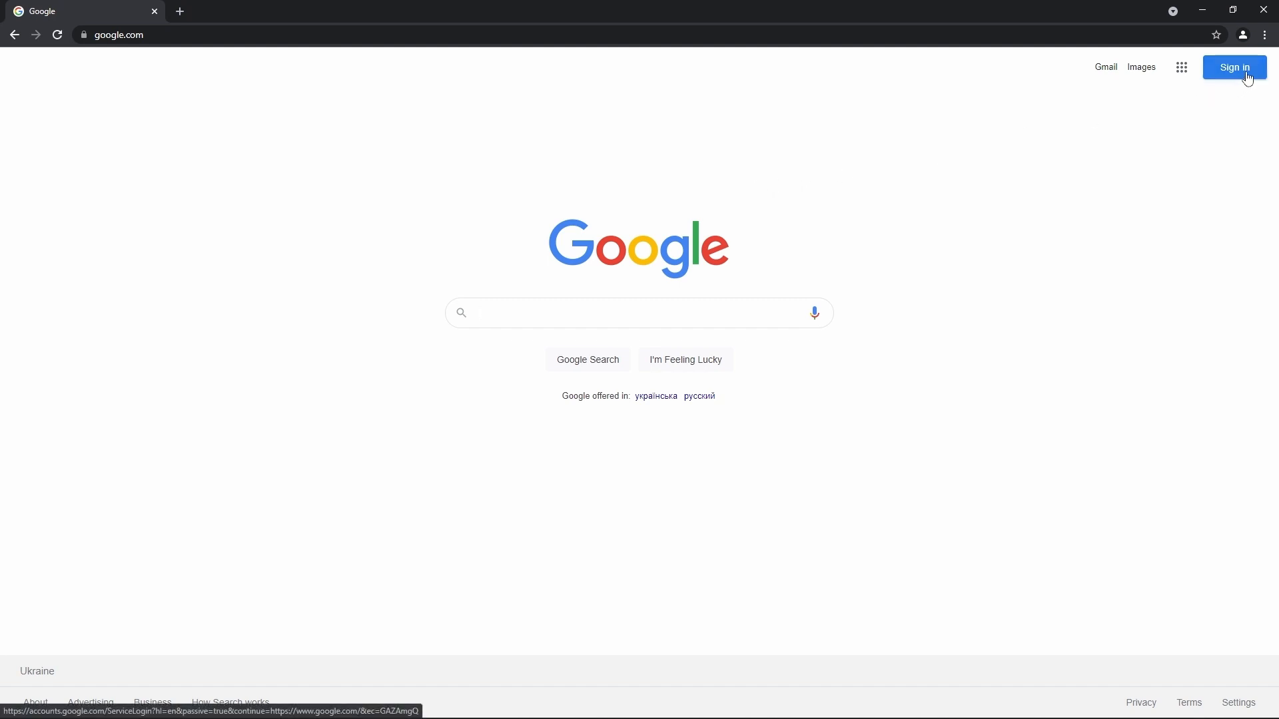
Step: Sign in with the suggested account email and its password
left_click(1233, 67)
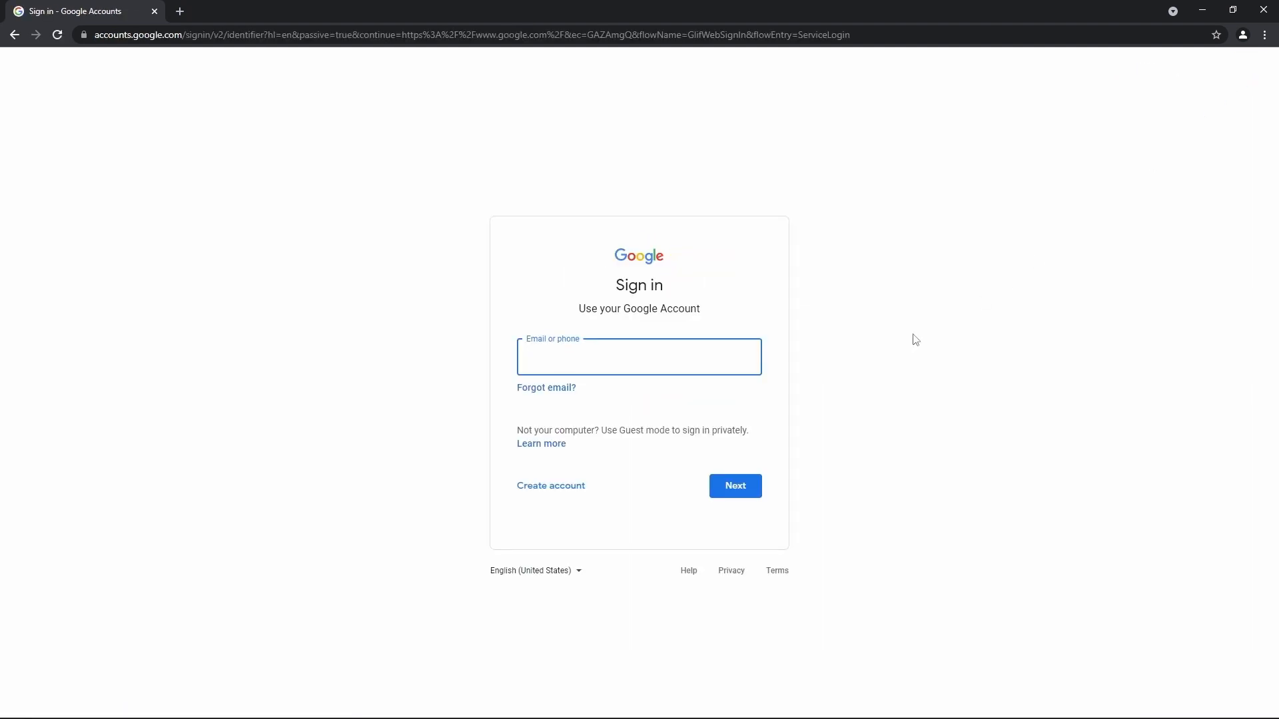
mouse_move(836, 381)
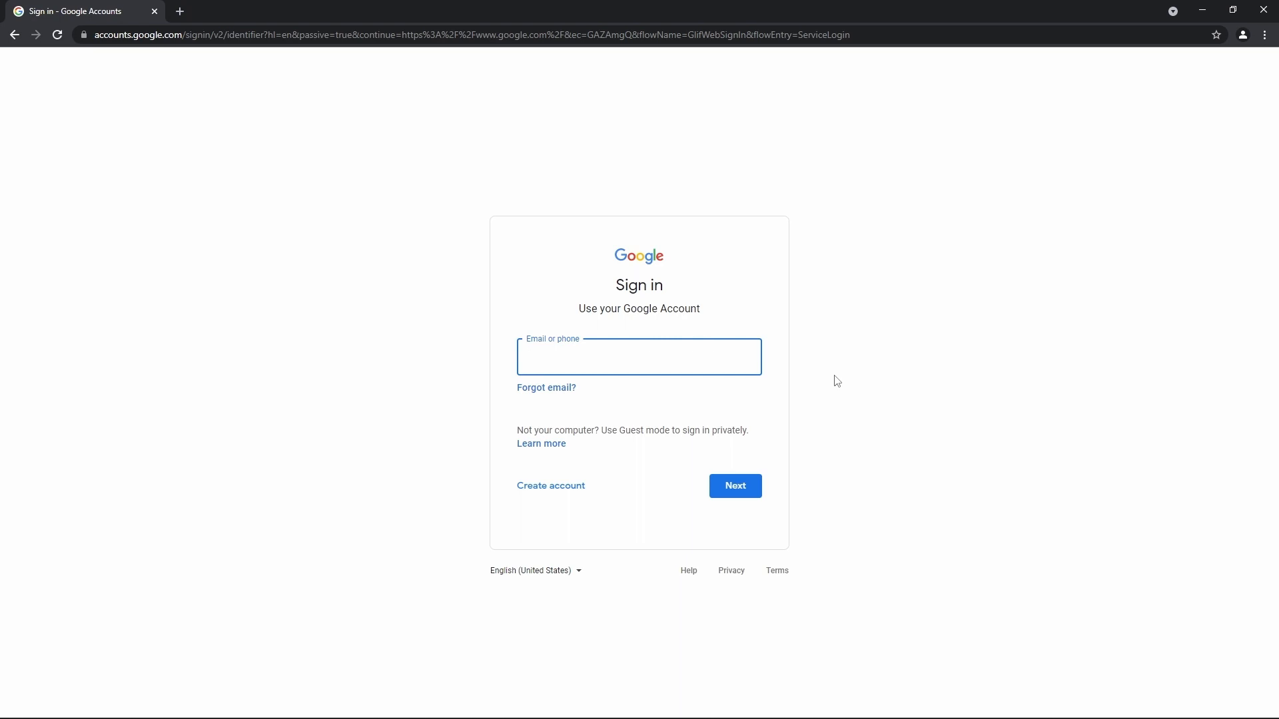
type("the")
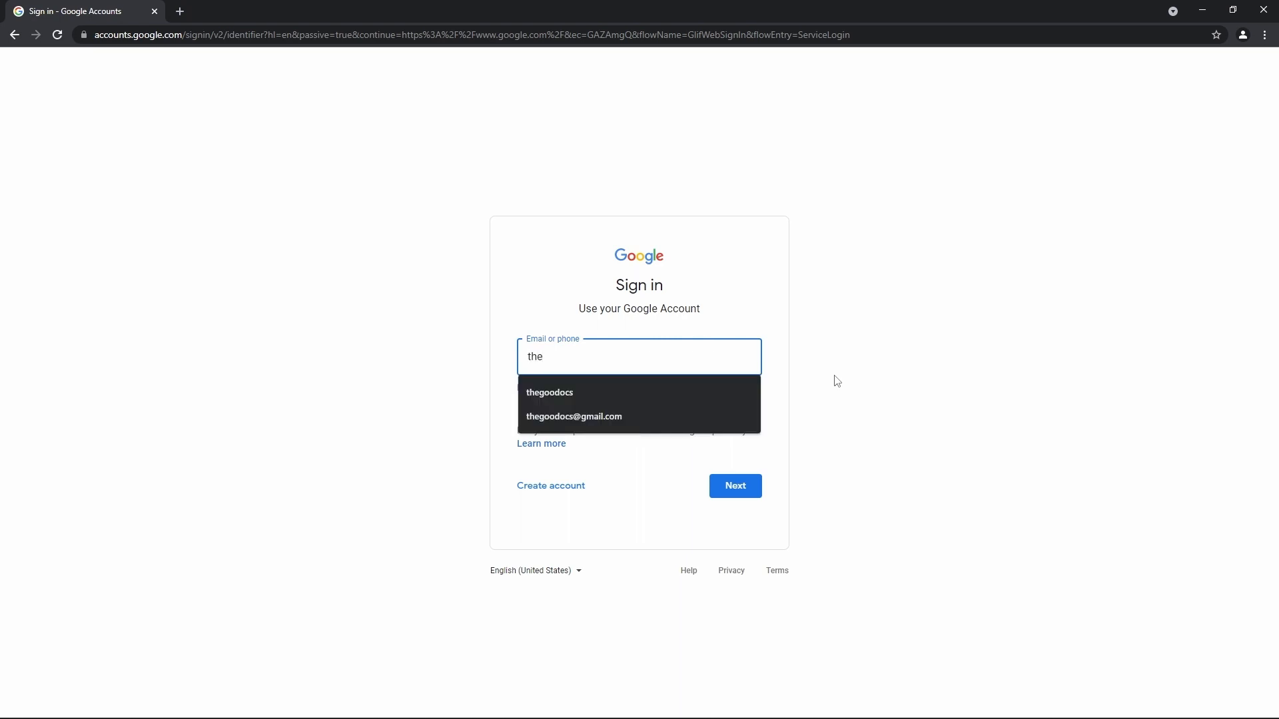
mouse_move(767, 389)
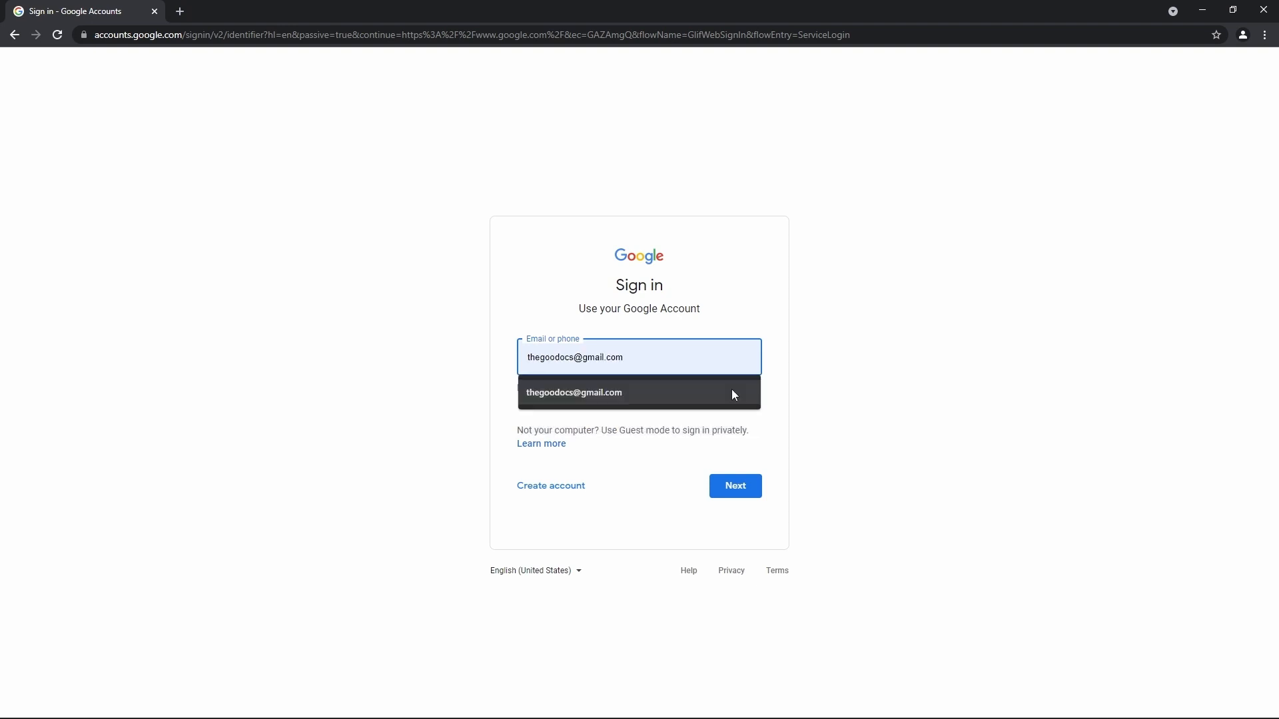
left_click(574, 392)
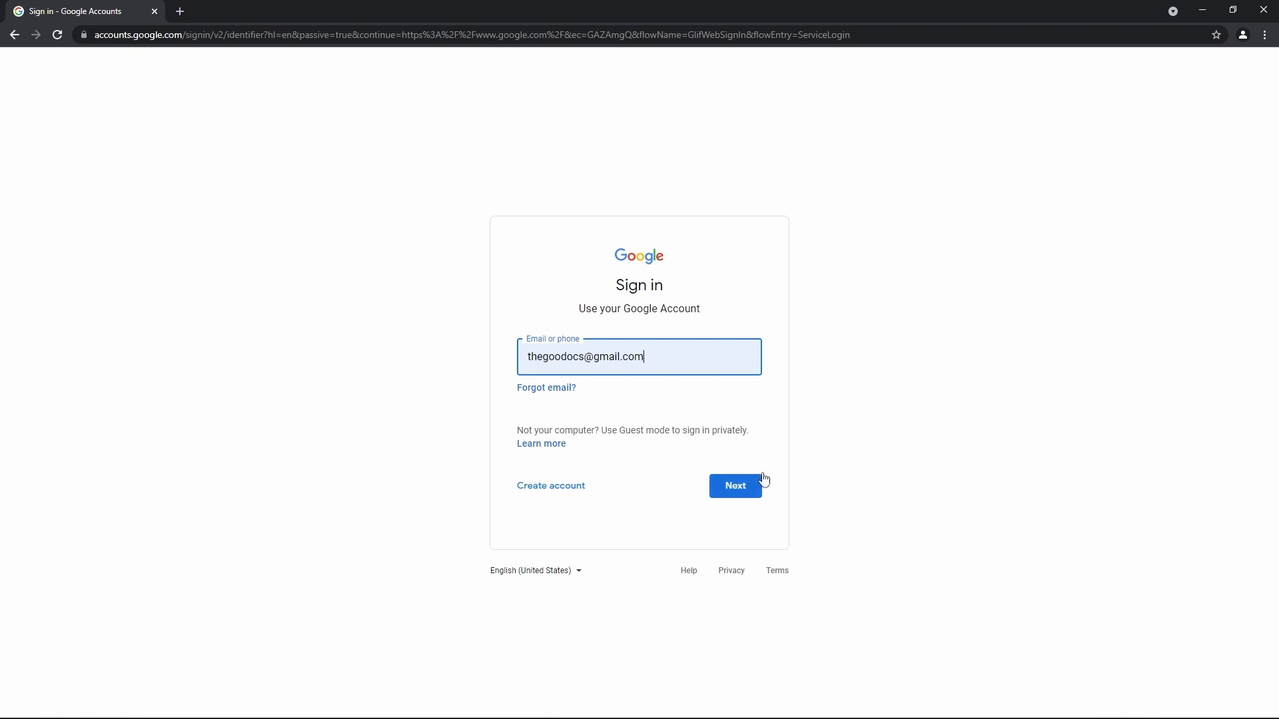
left_click(733, 486)
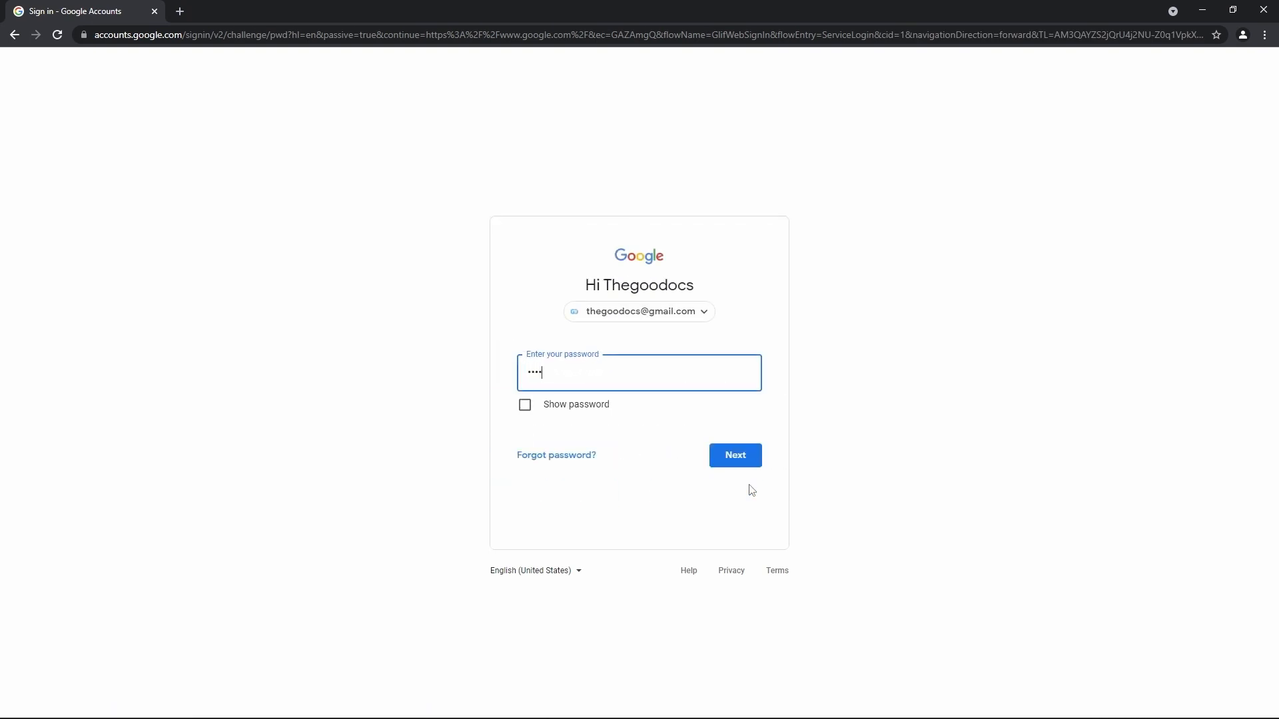
type("password")
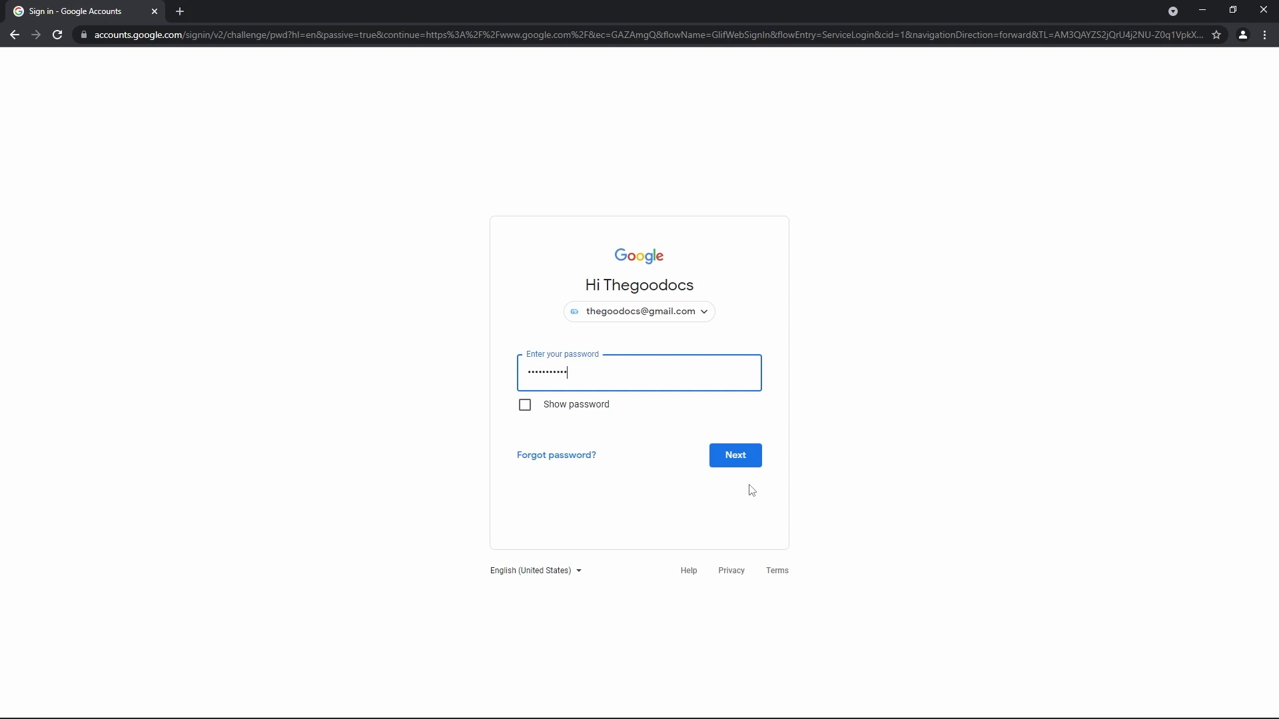
left_click(734, 455)
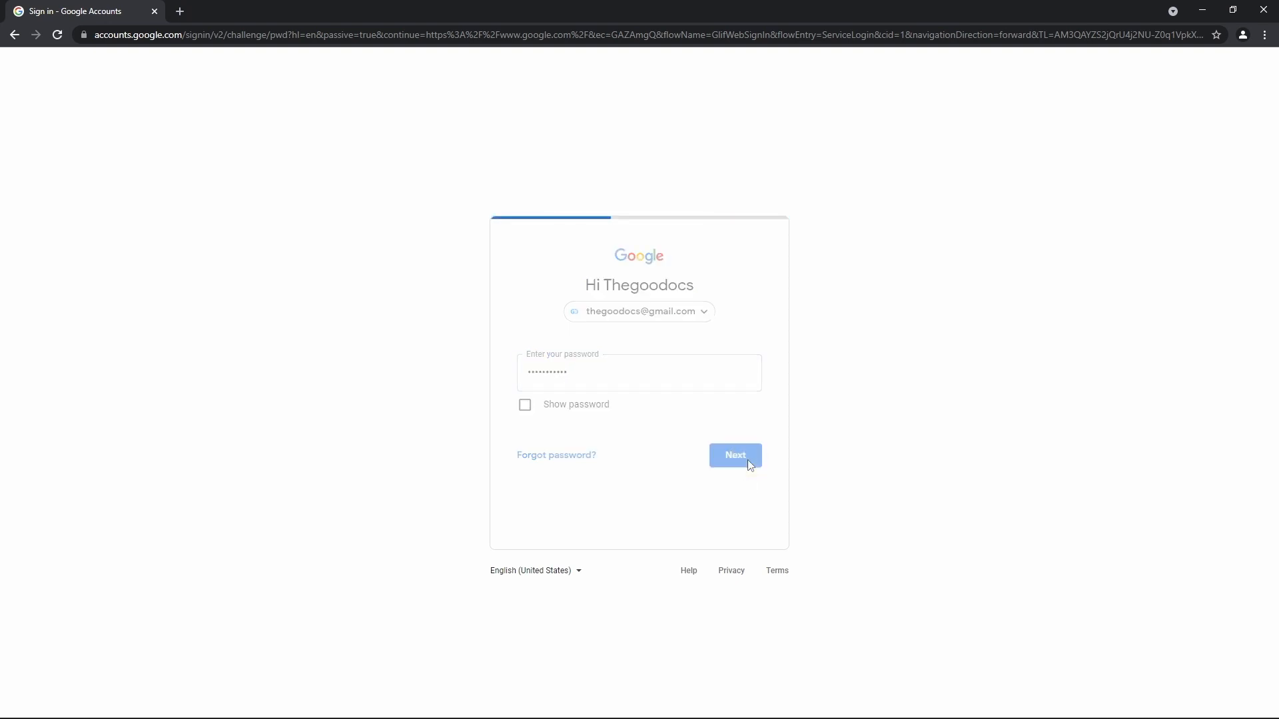
left_click(734, 455)
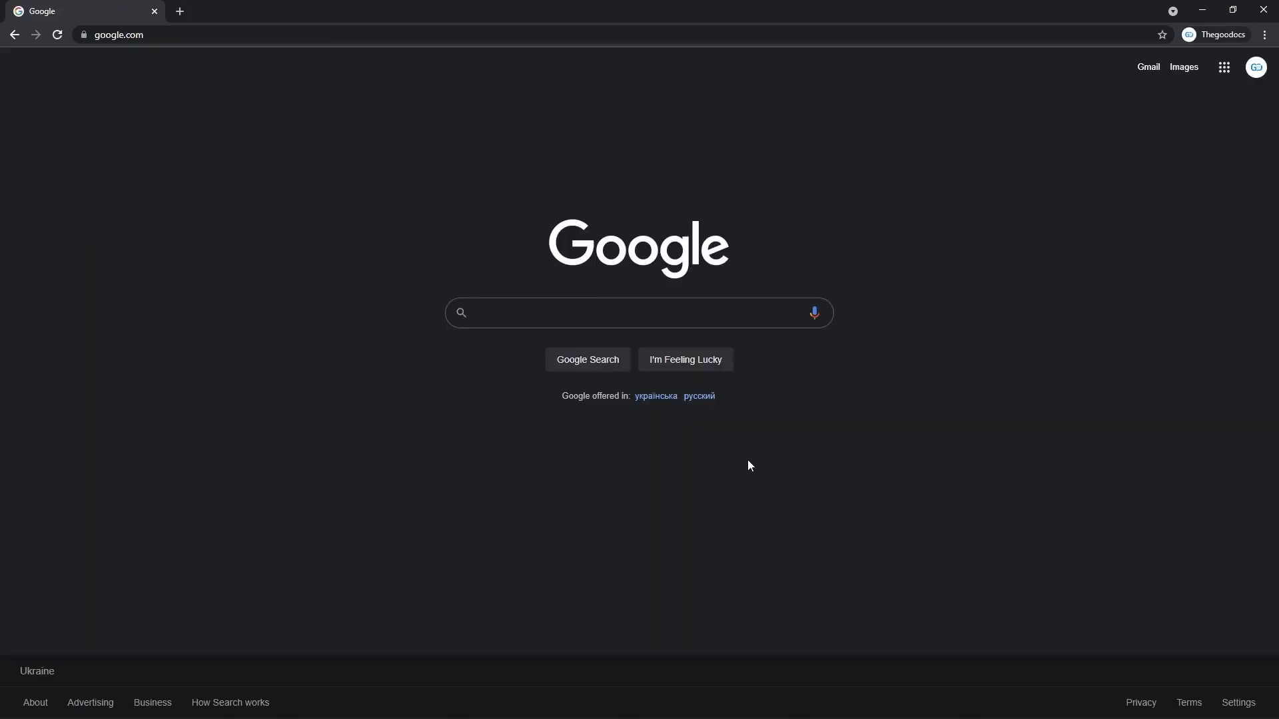
left_click(638, 313)
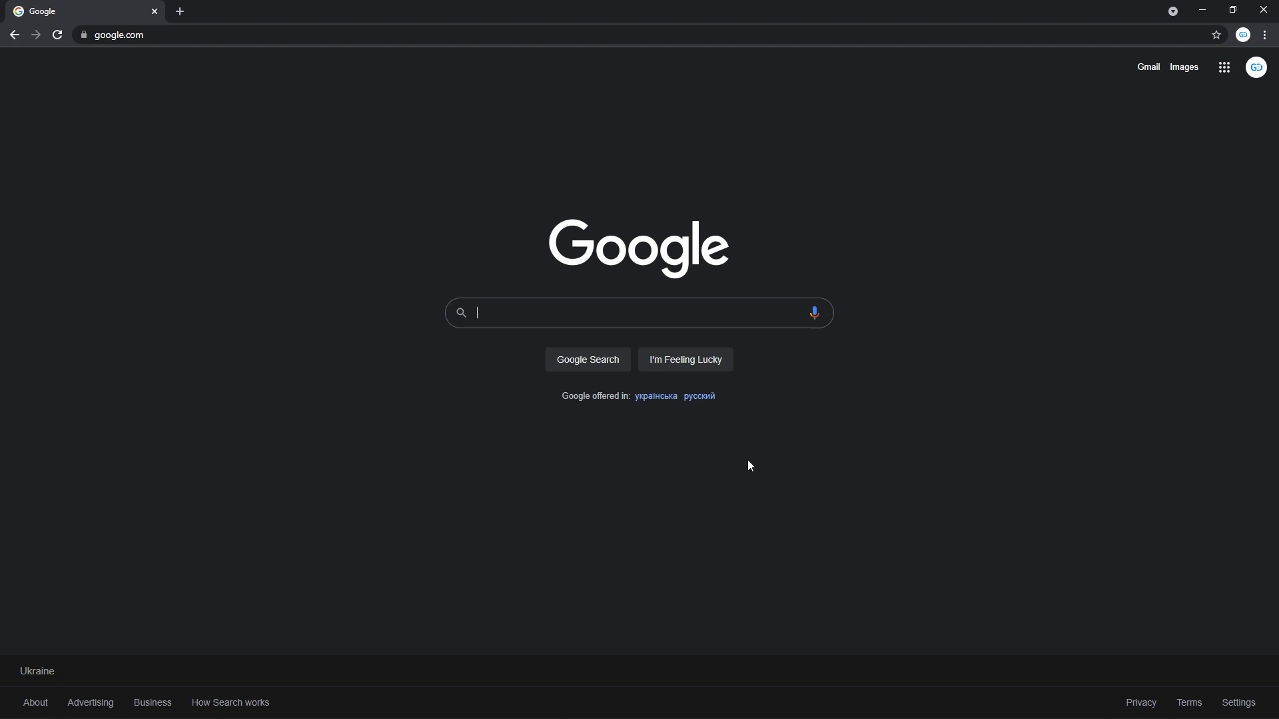
mouse_move(946, 340)
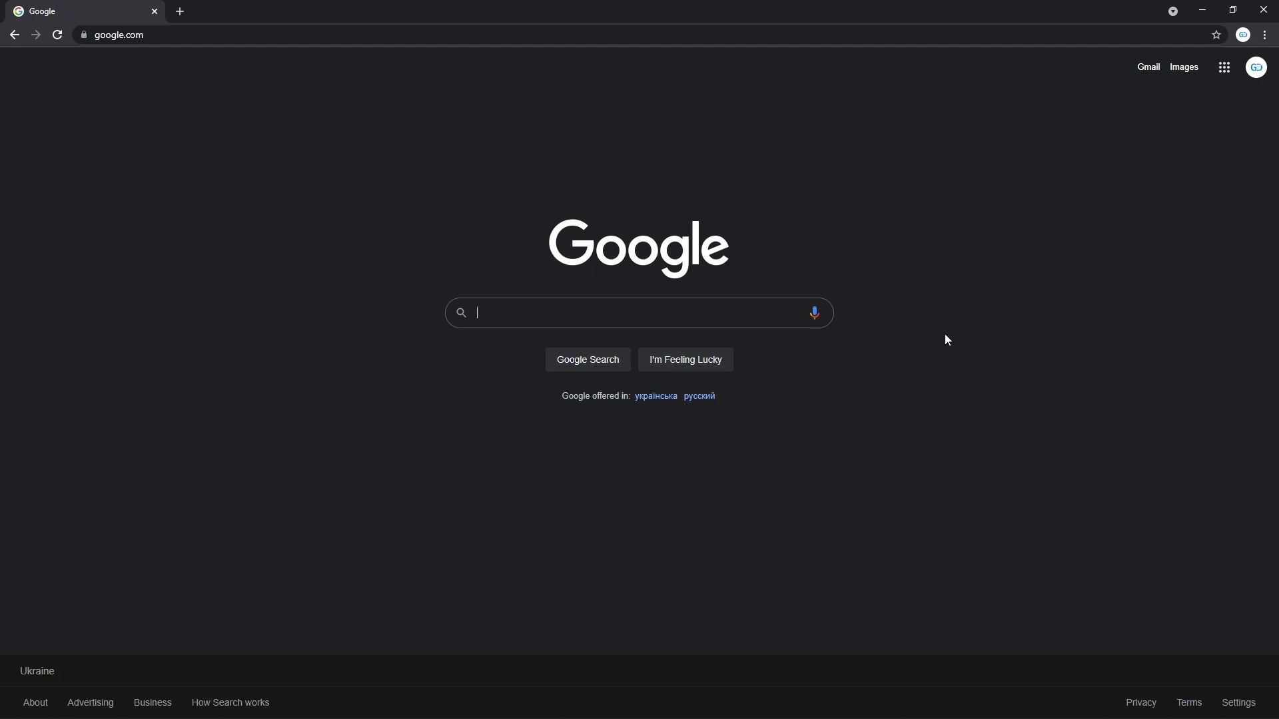
mouse_move(1236, 93)
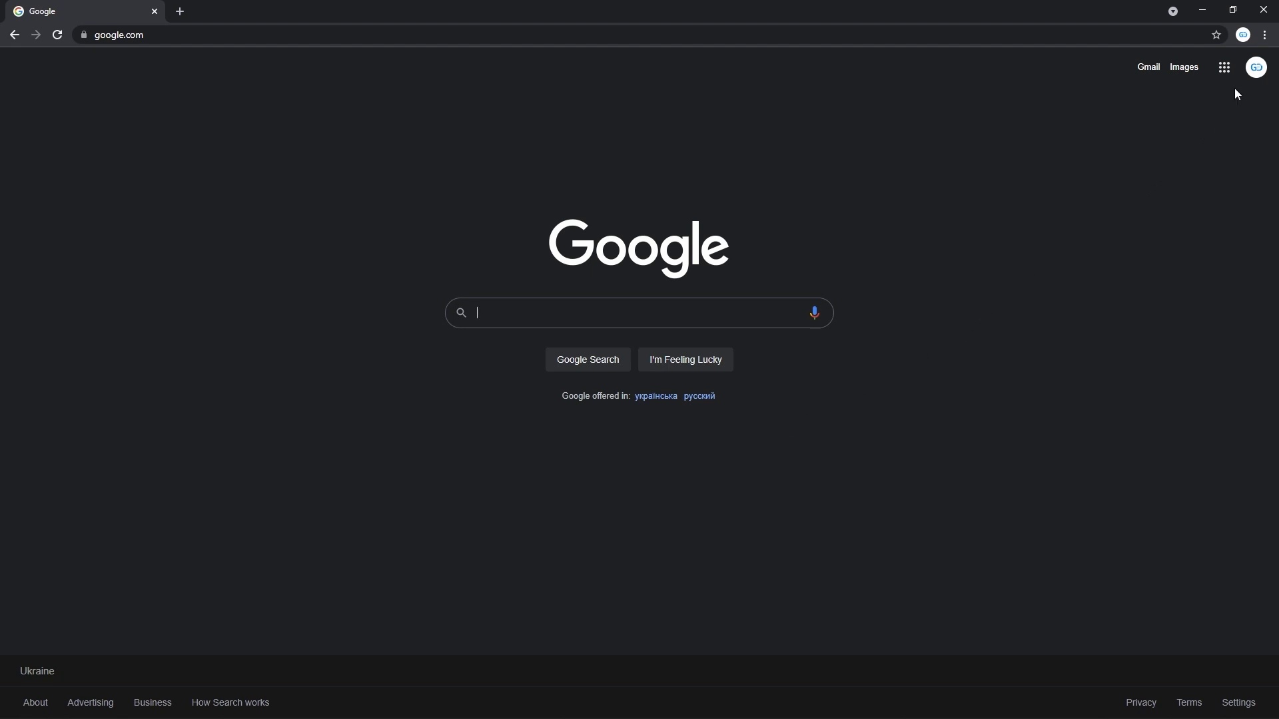
mouse_move(1255, 67)
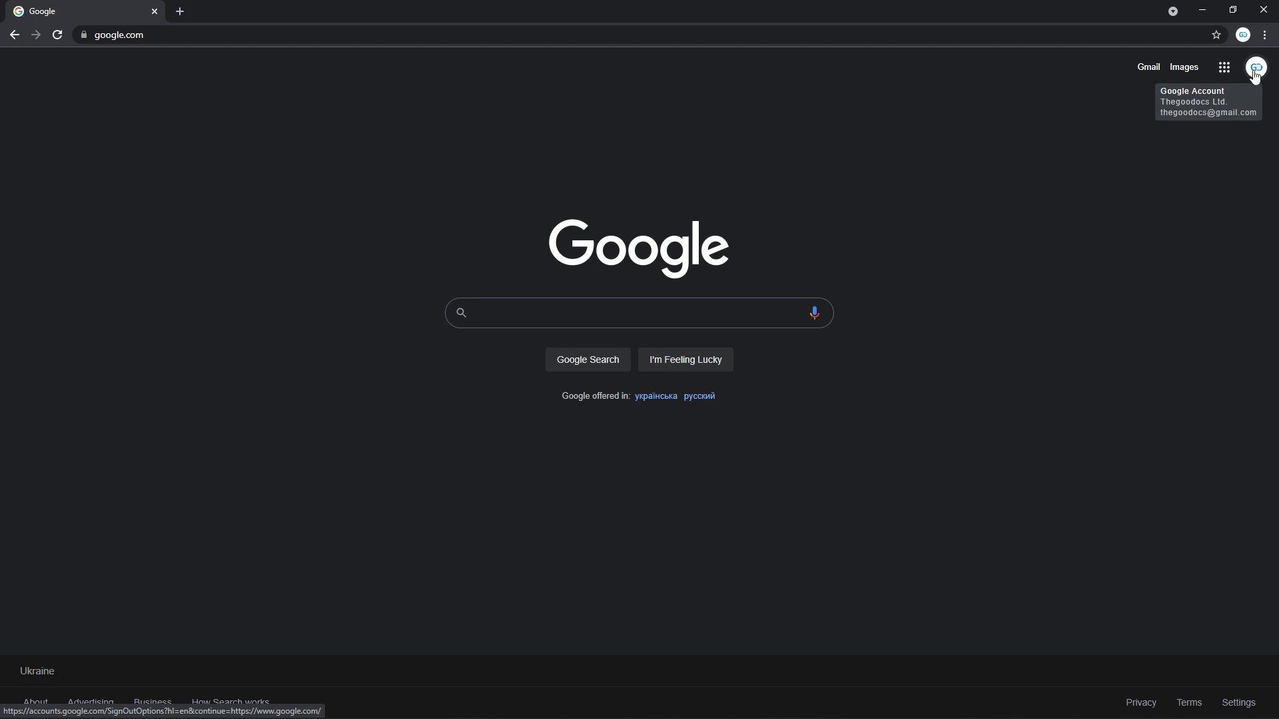
mouse_move(1254, 77)
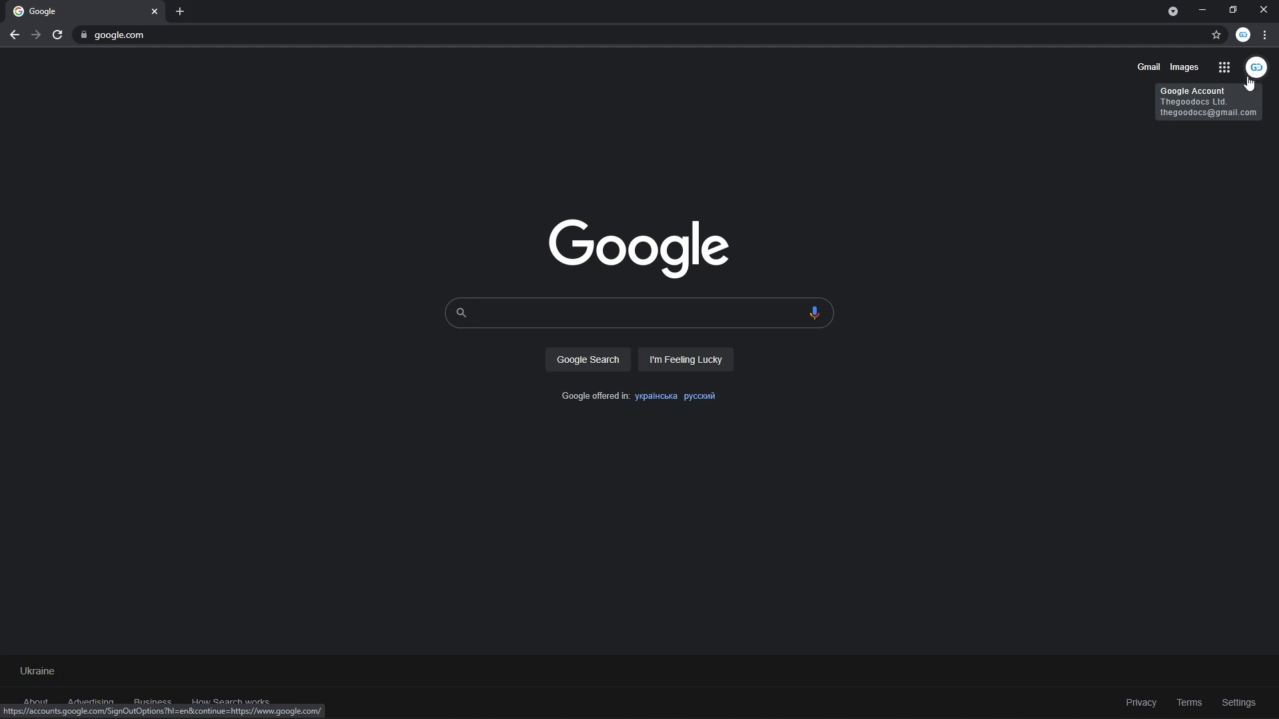
left_click(639, 312)
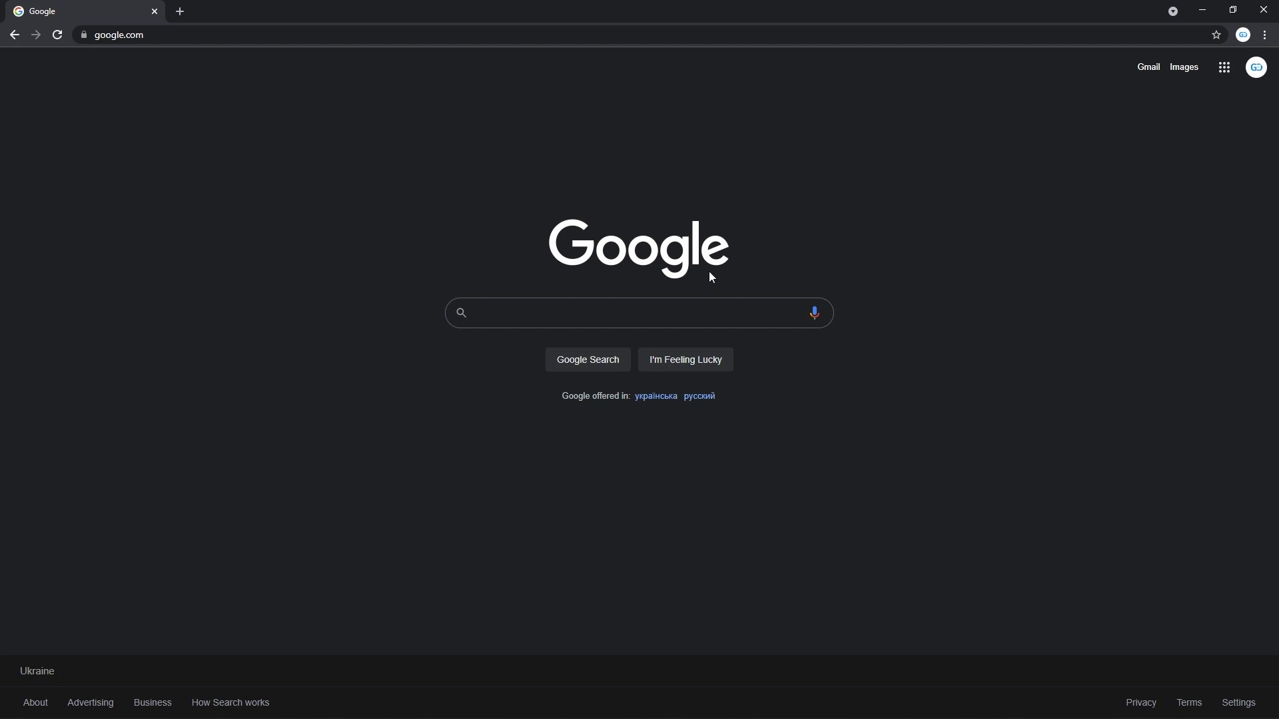
left_click(662, 313)
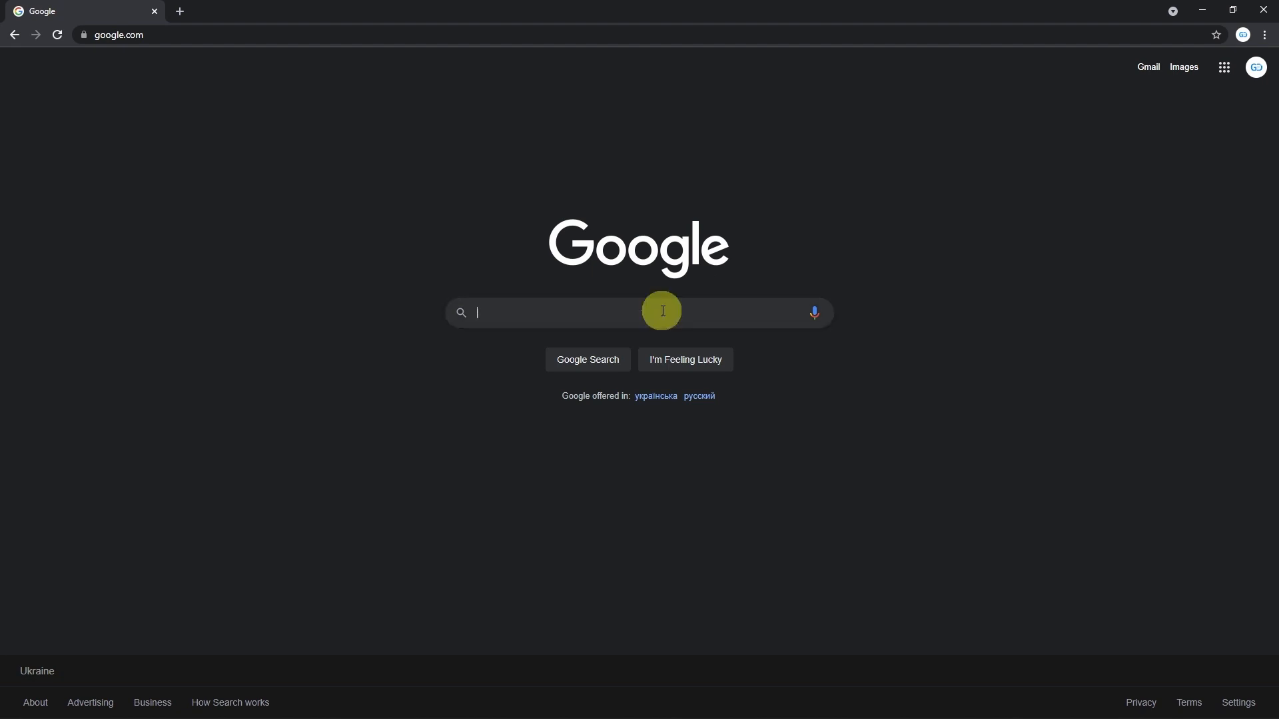
Step: Search 'thegoodocs free templates' and open the Free Google Docs Templates result
type("thegoodocs free templates")
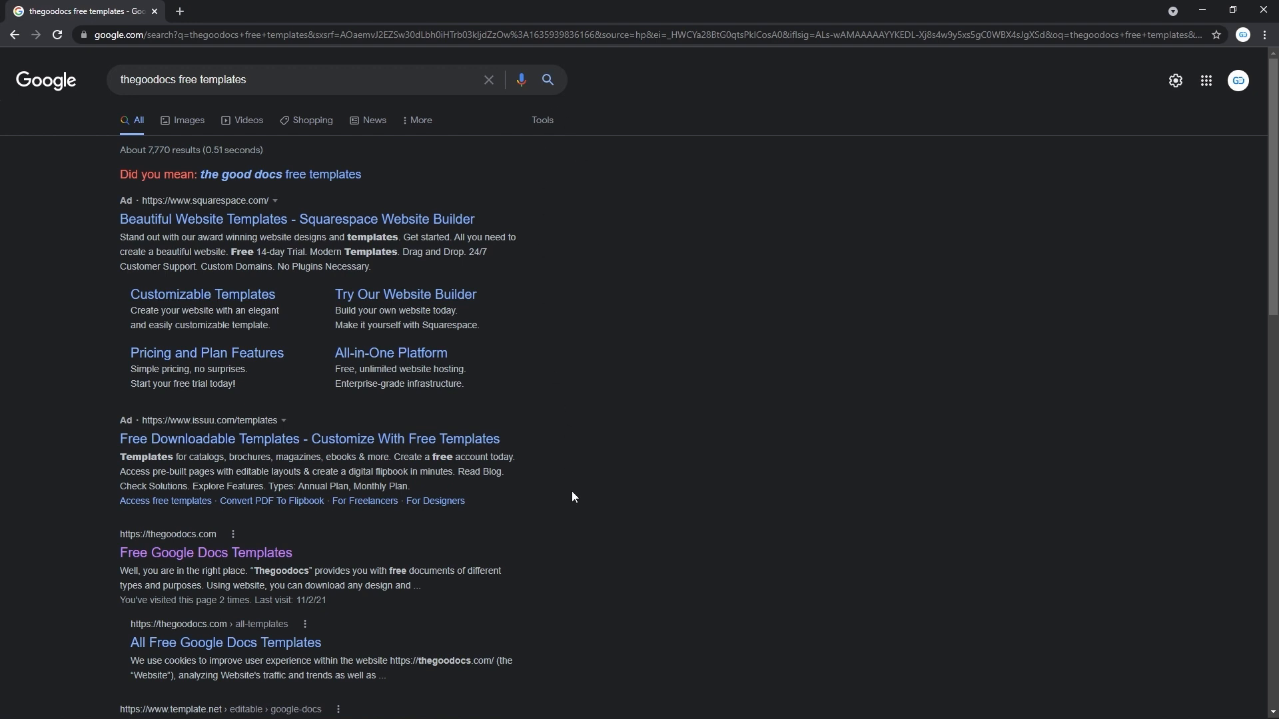
scroll("down", 3)
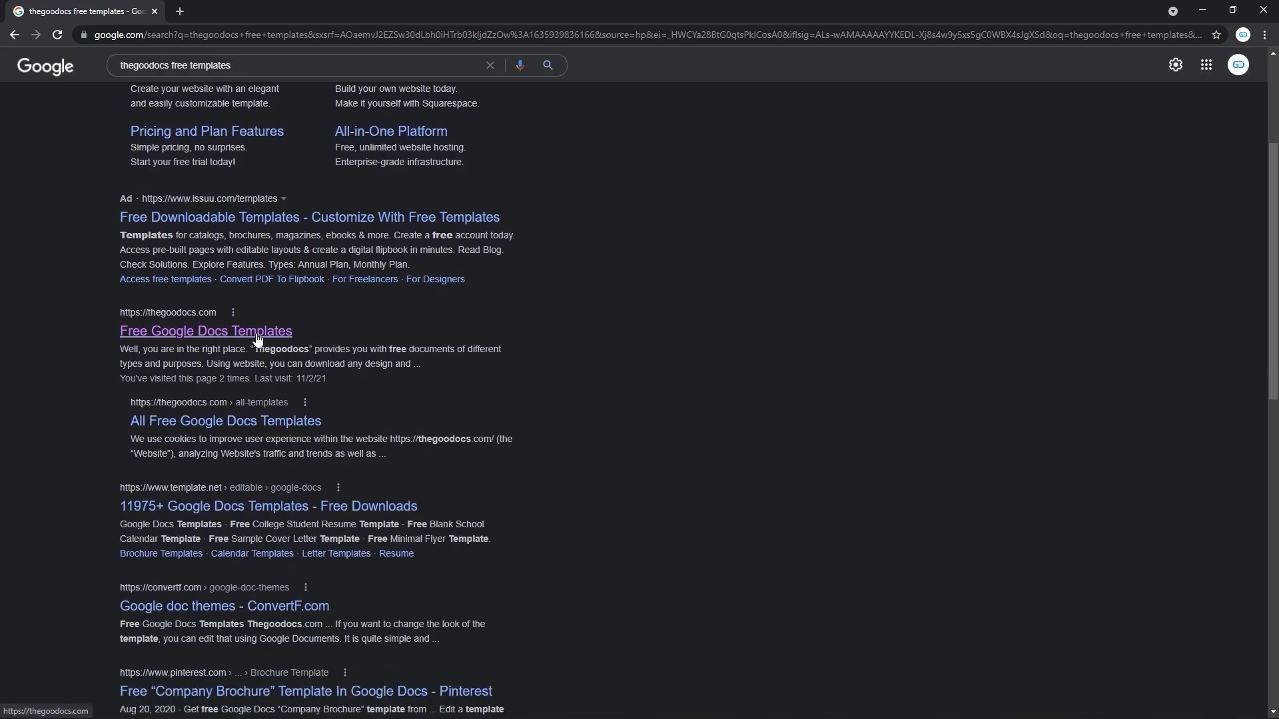
left_click(205, 331)
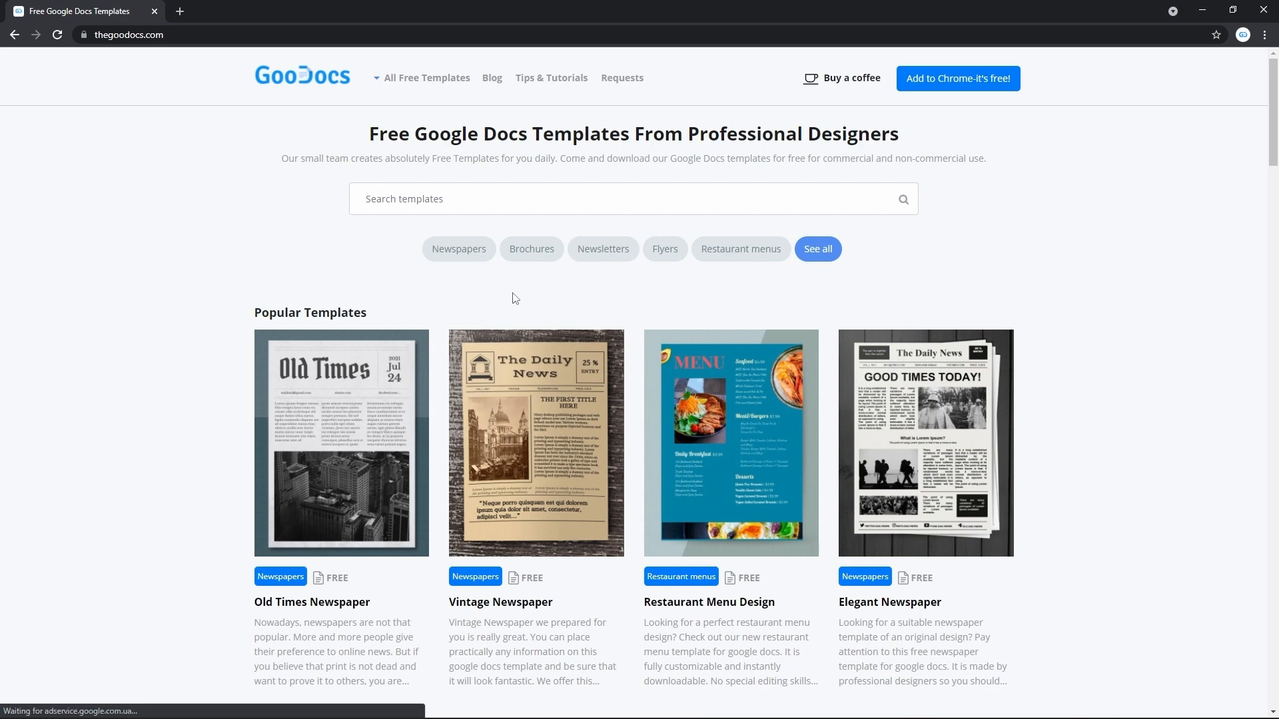
mouse_move(520, 299)
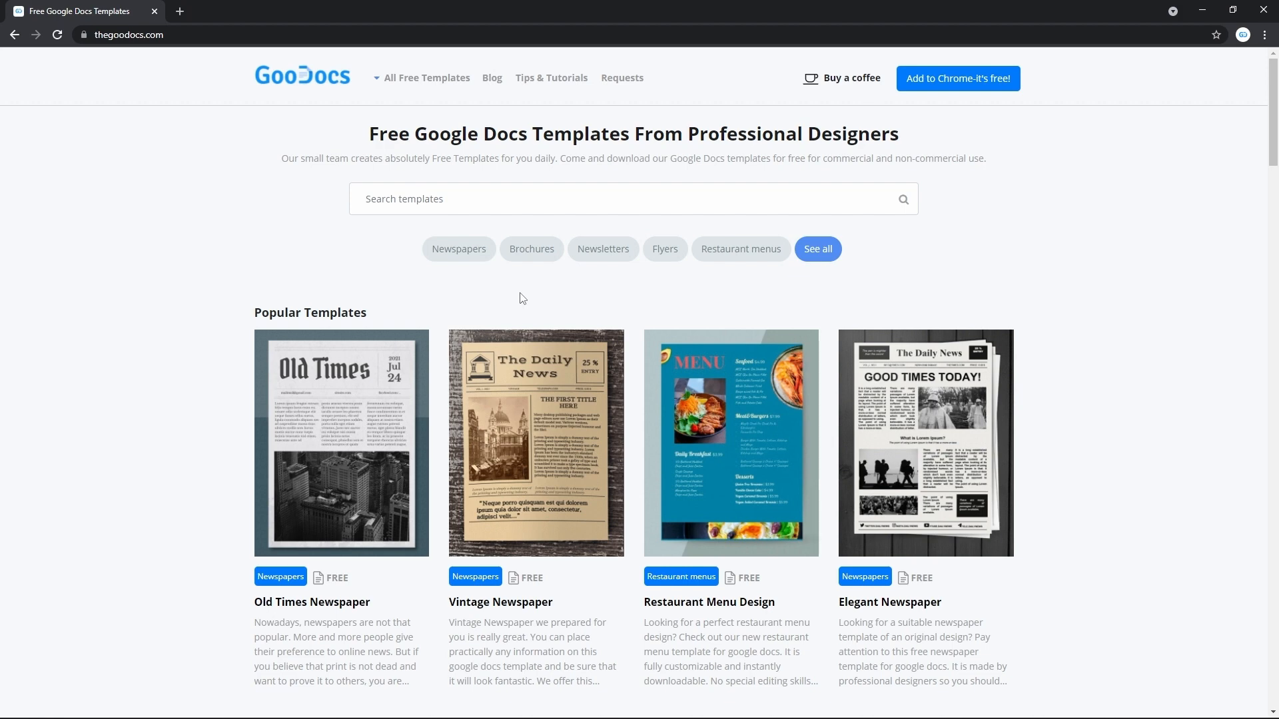
mouse_move(515, 610)
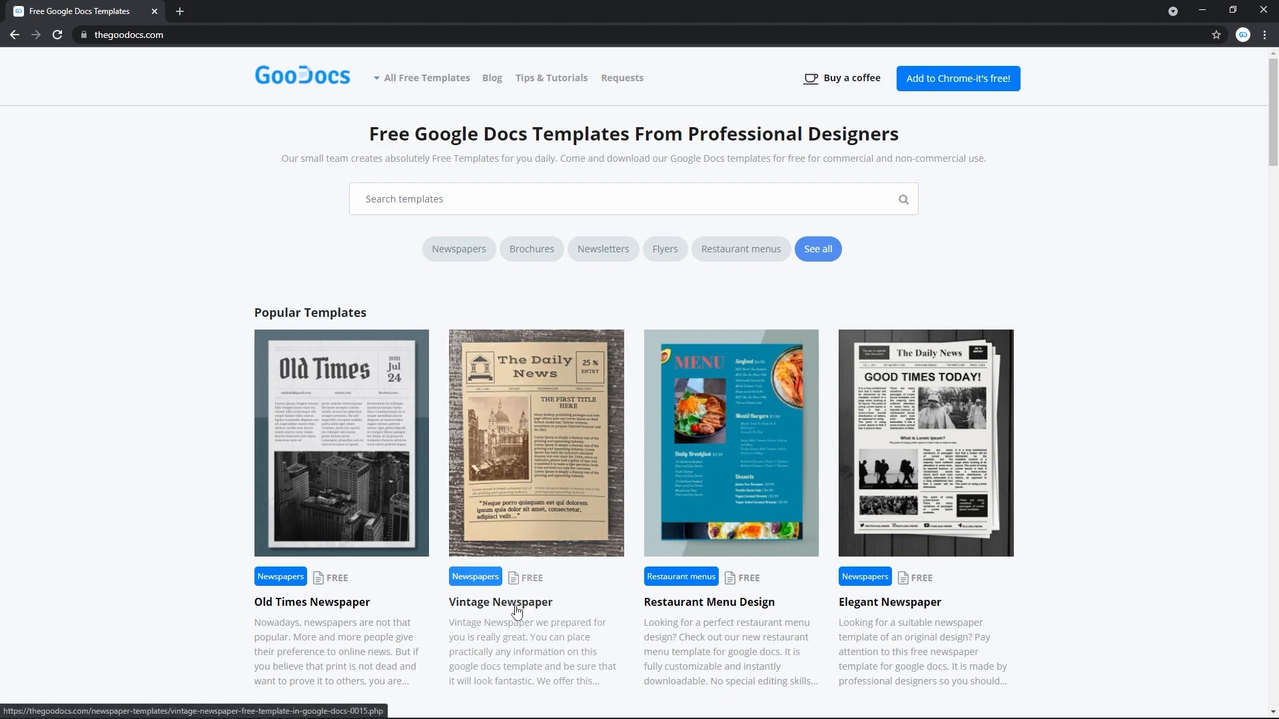
Step: Search GooDocs for 'Newspaper' templates, browse results, then return to the homepage
type("Newspaper")
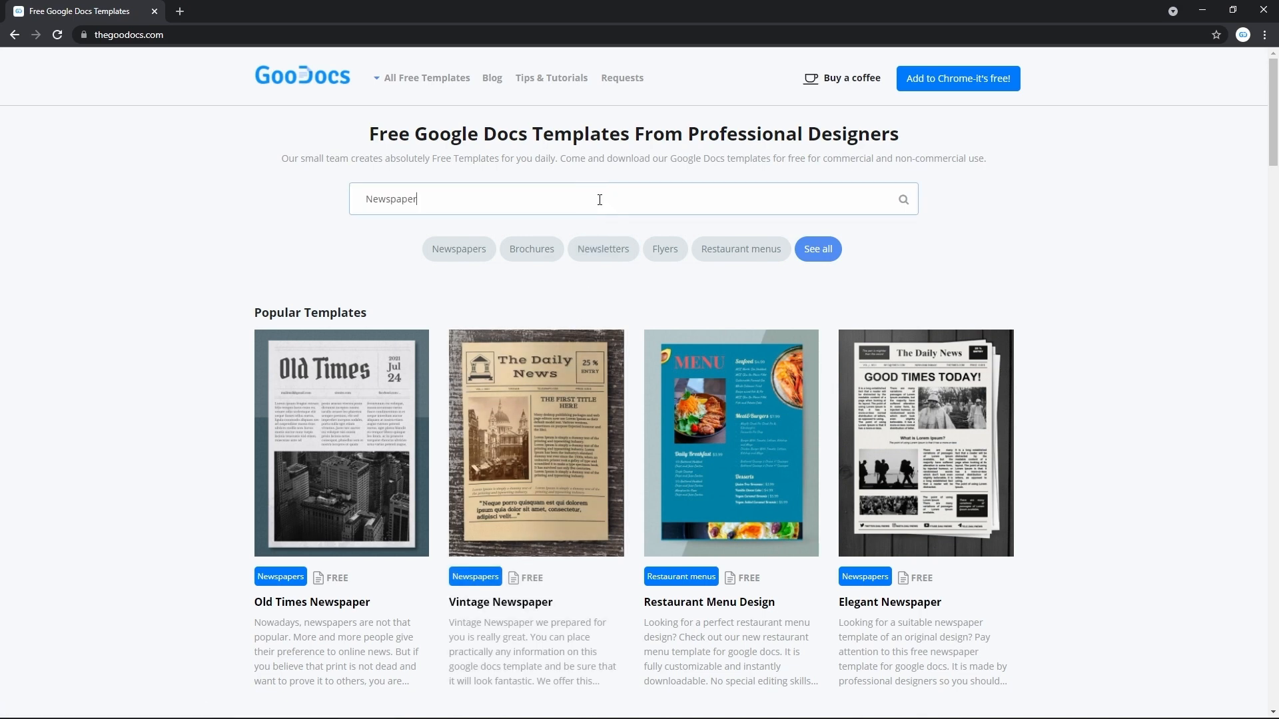
key("enter")
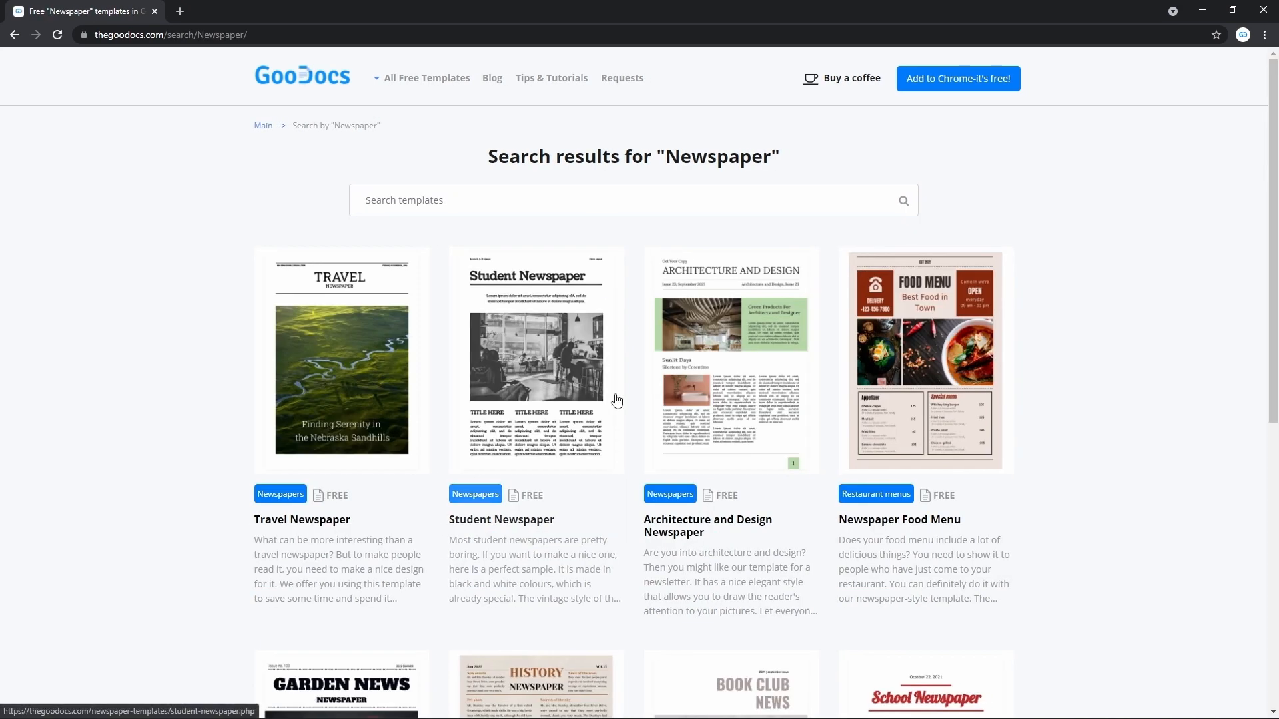
scroll("down", 3)
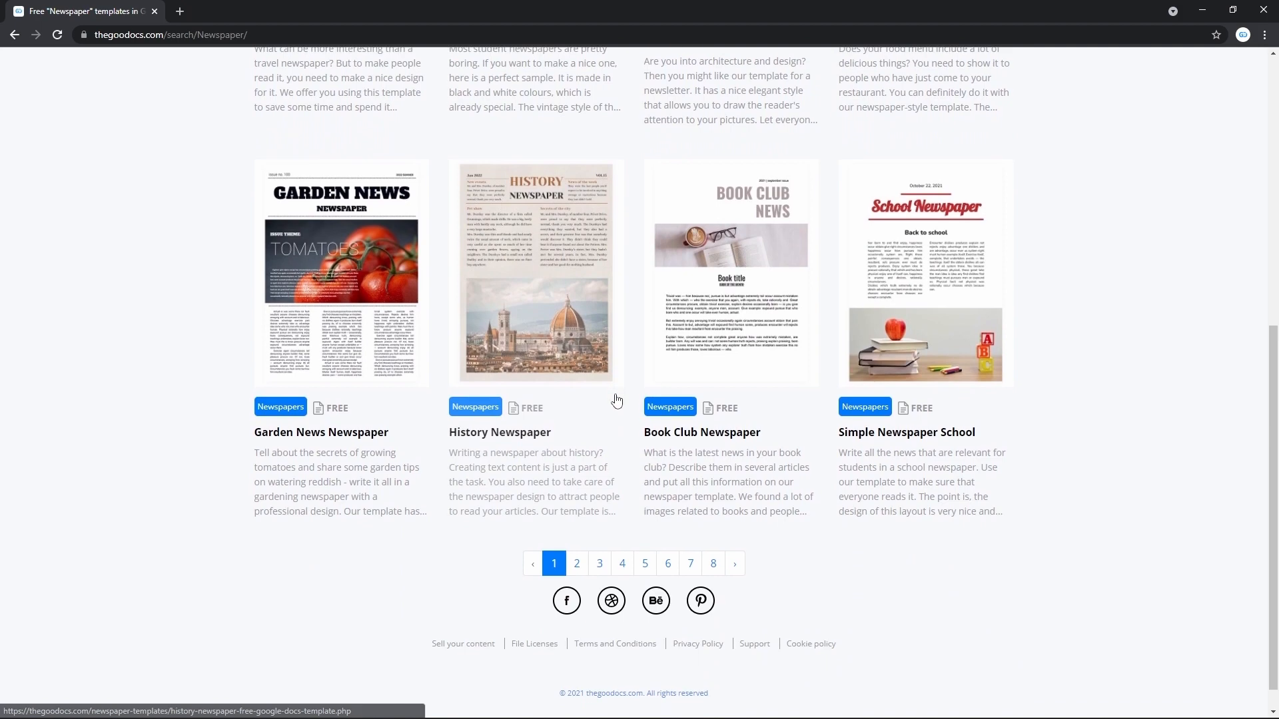
scroll("up", 3)
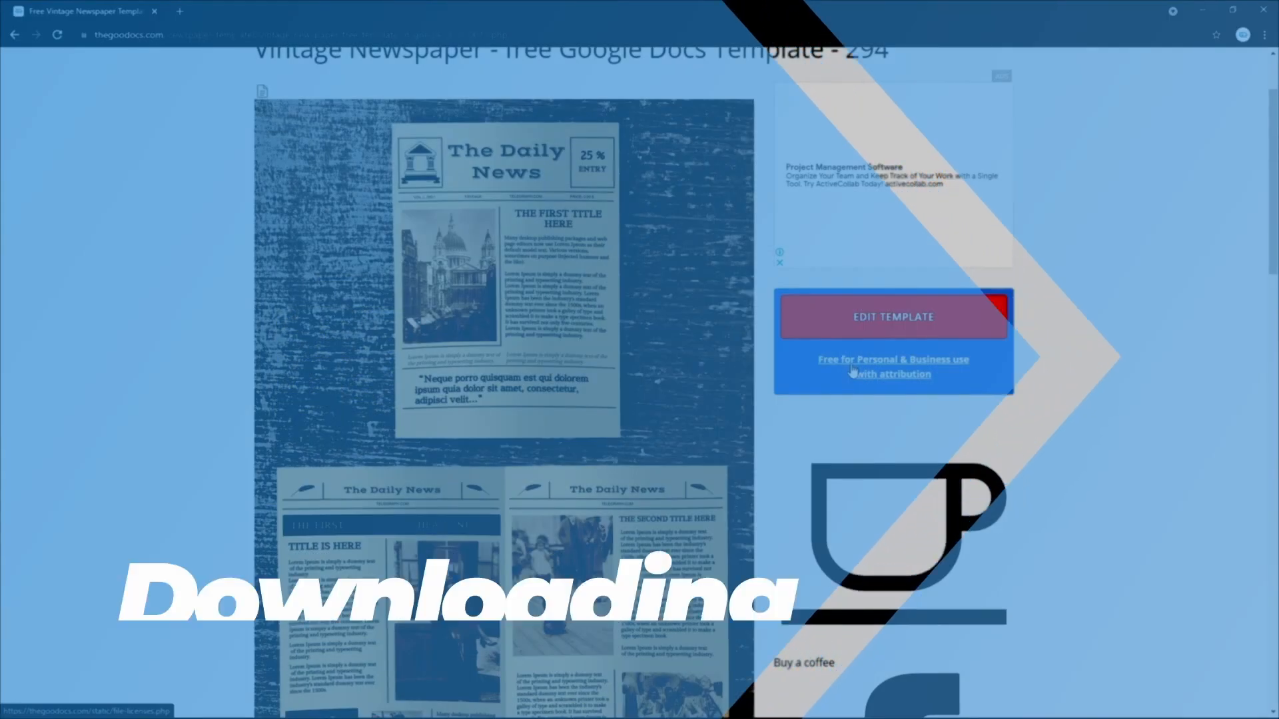
left_click(893, 317)
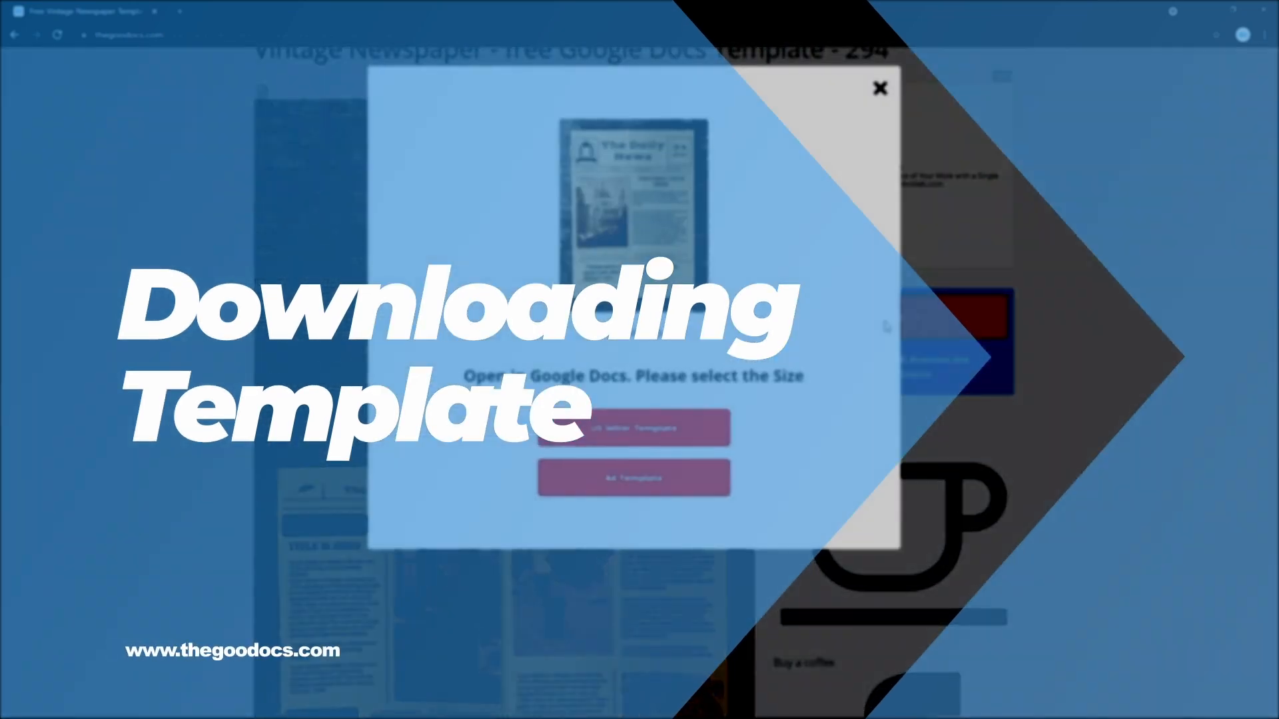
left_click(879, 88)
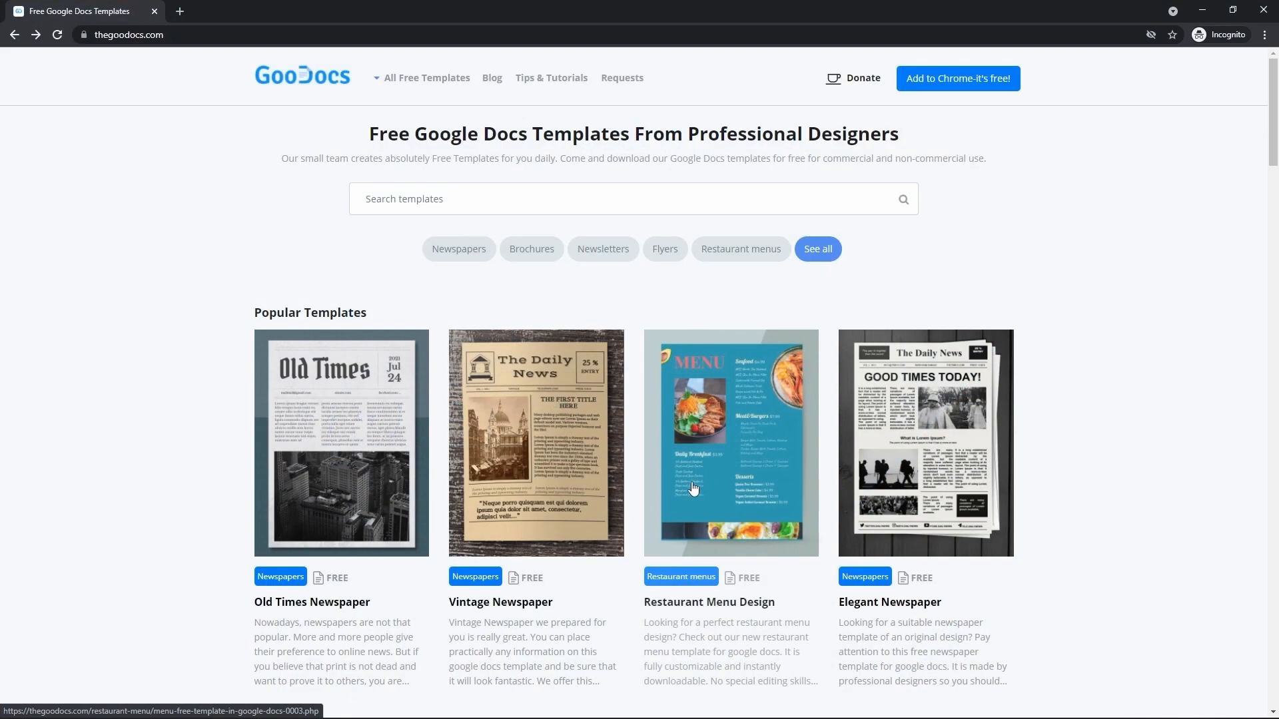
Step: Open the Vintage Newspaper template page and scroll through its preview pages
left_click(535, 443)
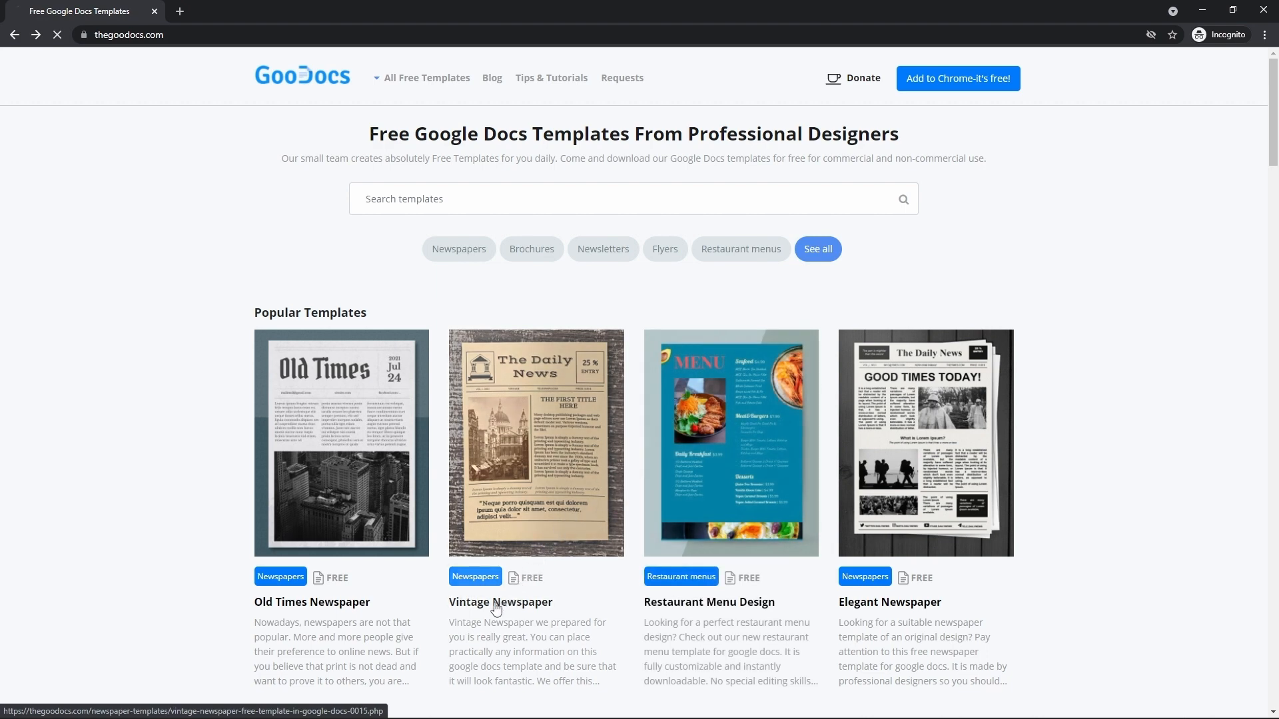
left_click(535, 443)
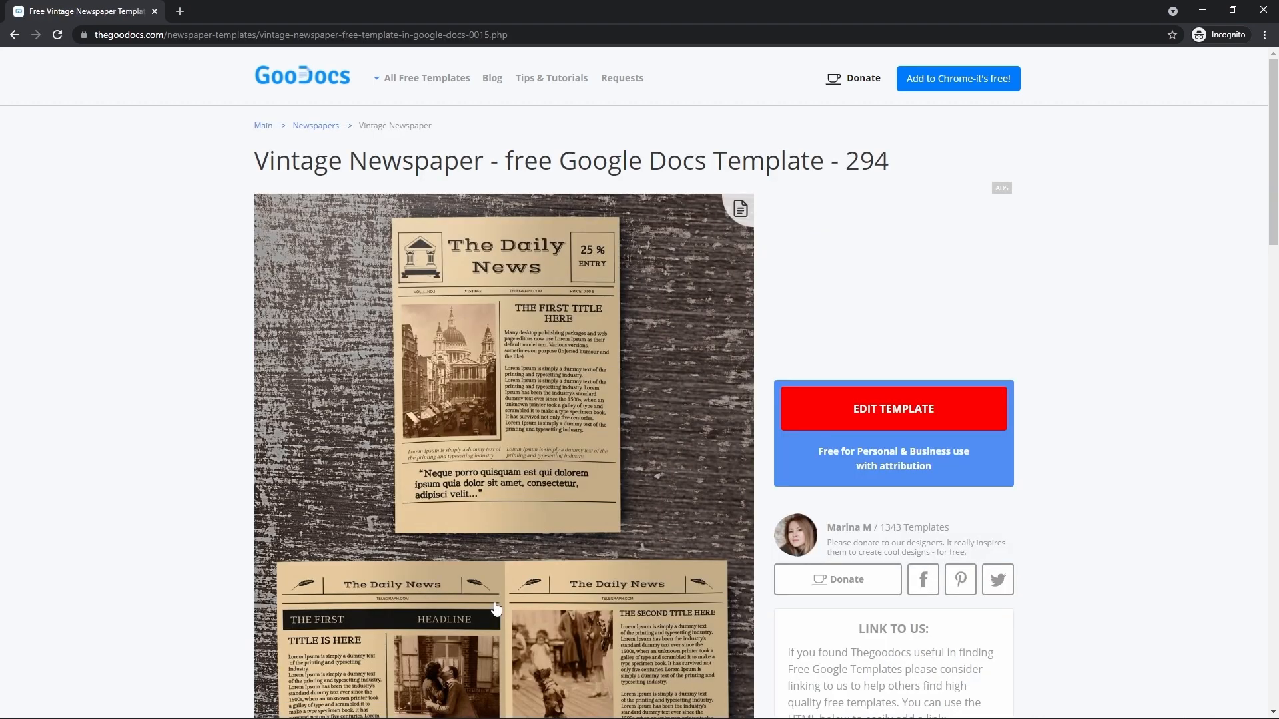
scroll("down", 3)
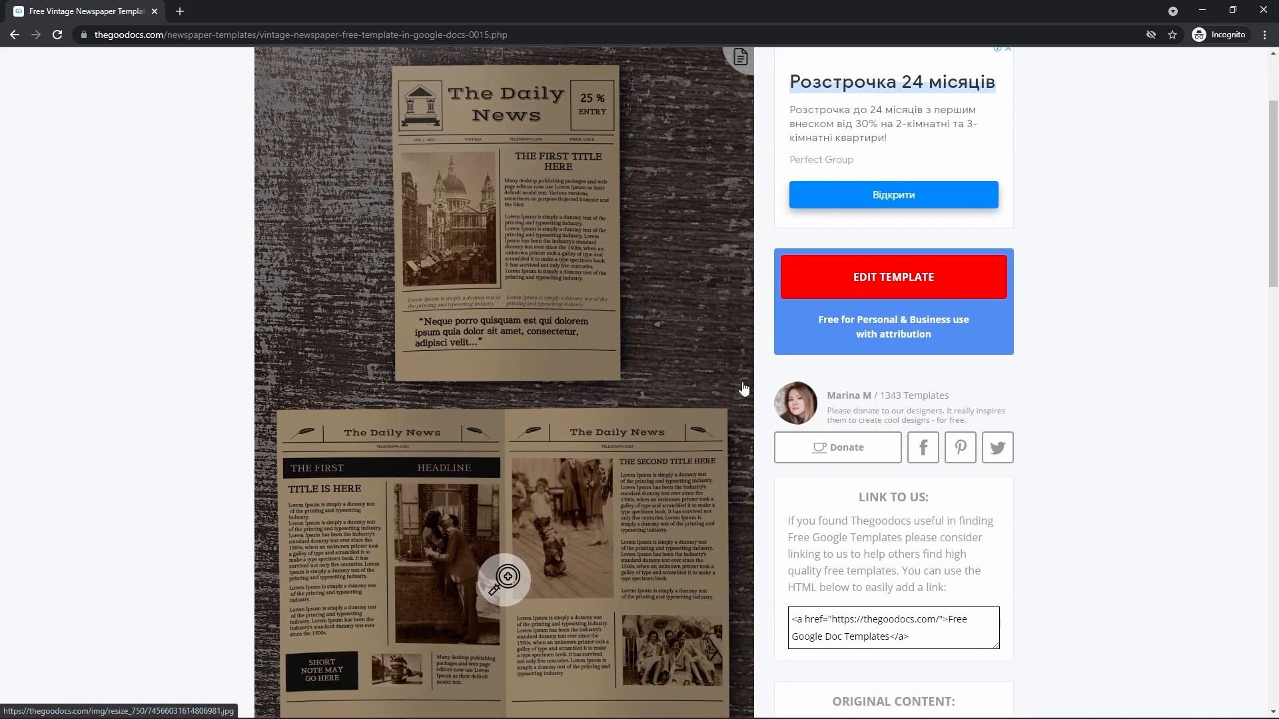
scroll("down", 3)
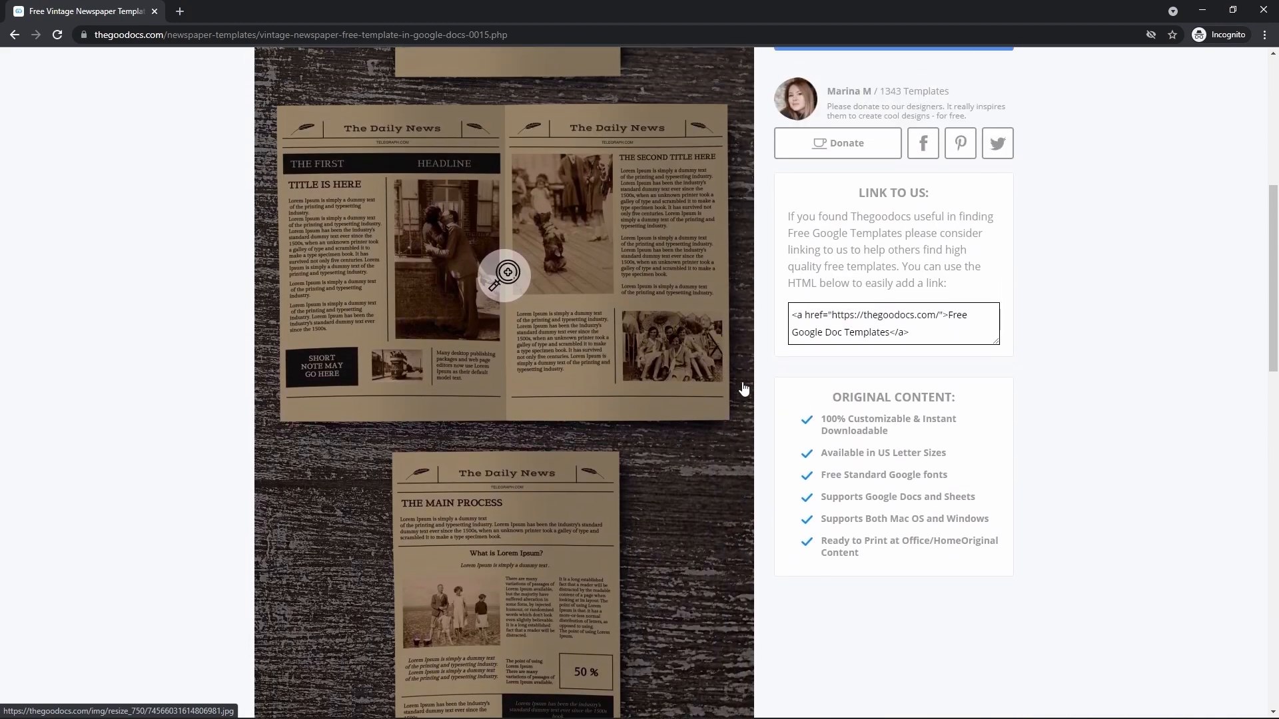
scroll("up", 3)
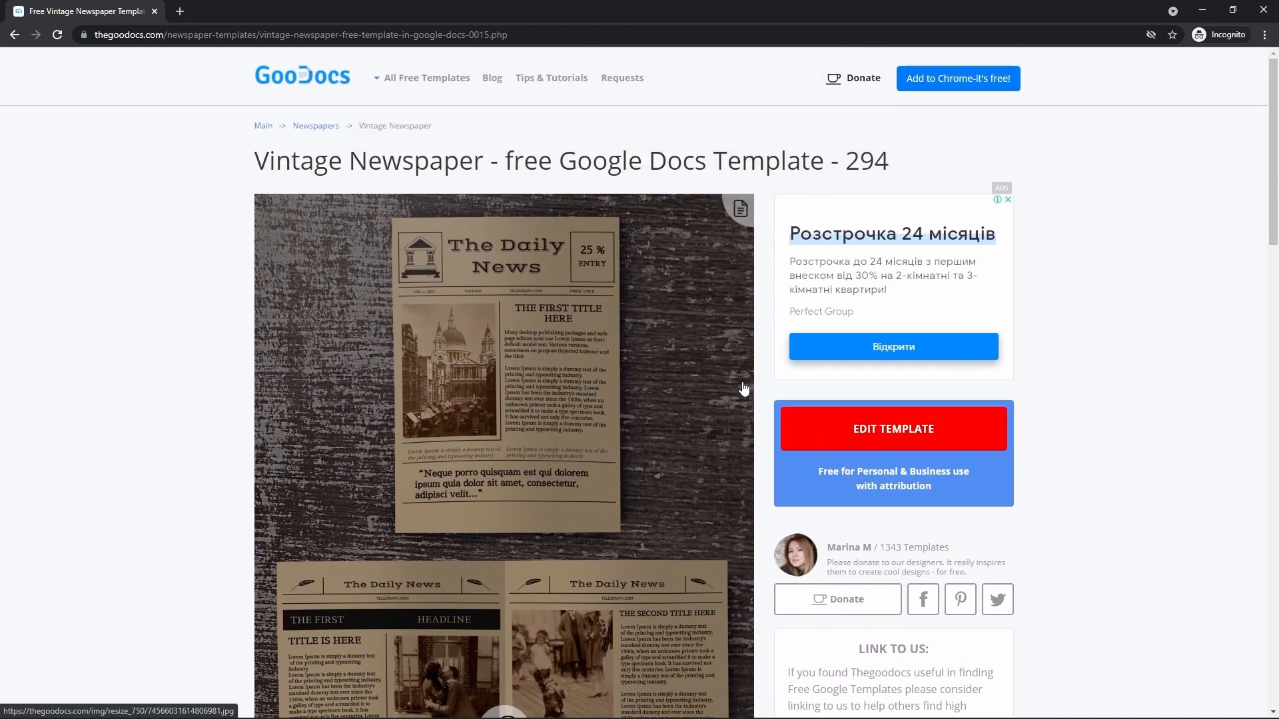
mouse_move(788, 441)
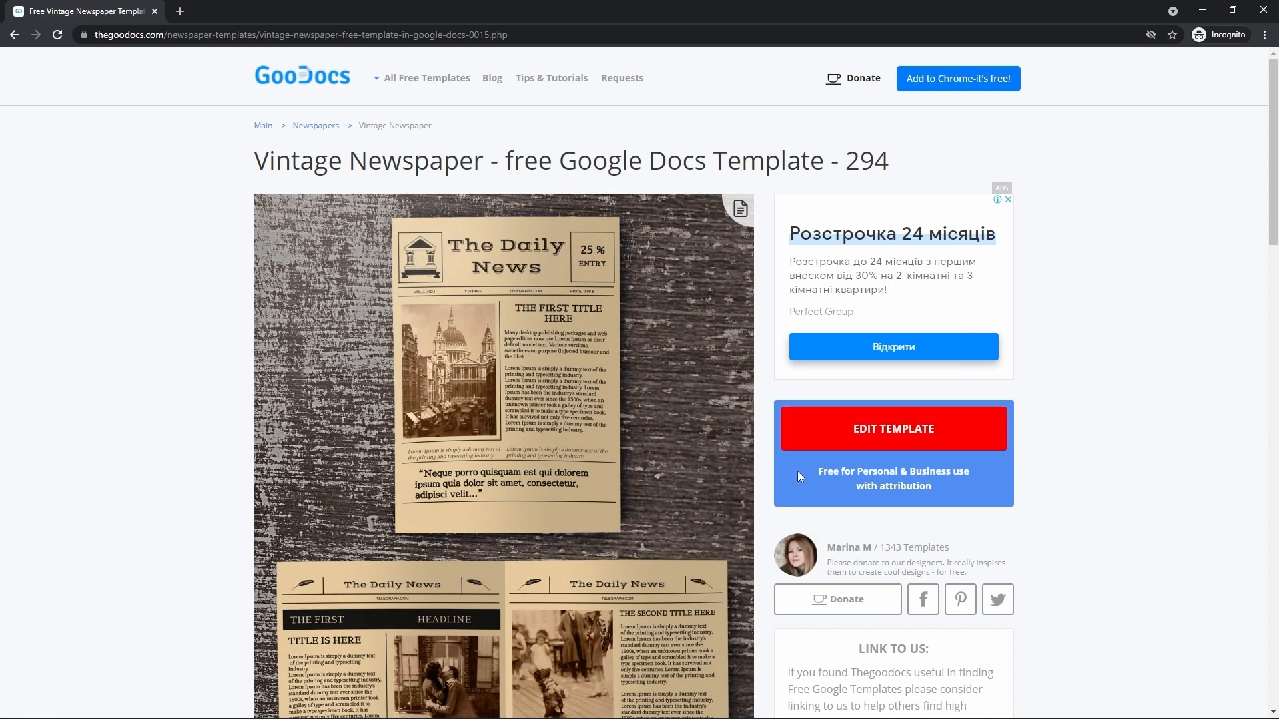
mouse_move(838, 441)
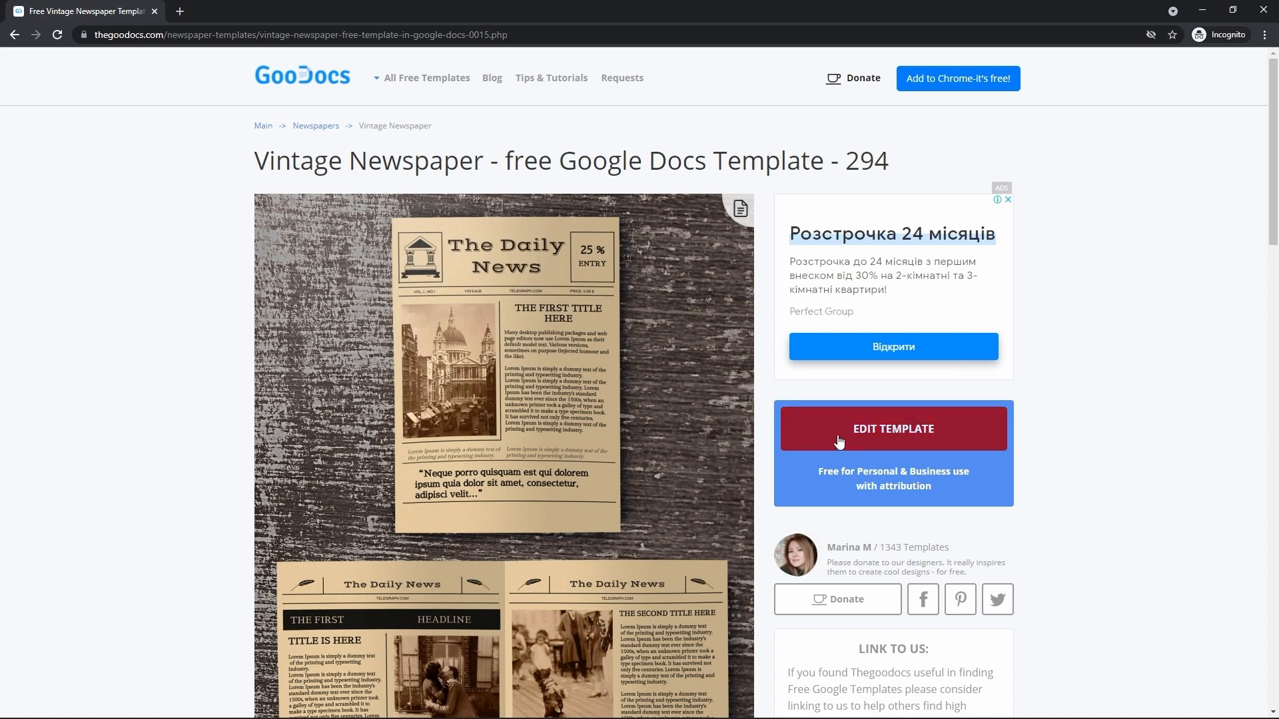
Step: Edit the Vintage Newspaper template, choosing the A4 Template size
left_click(892, 428)
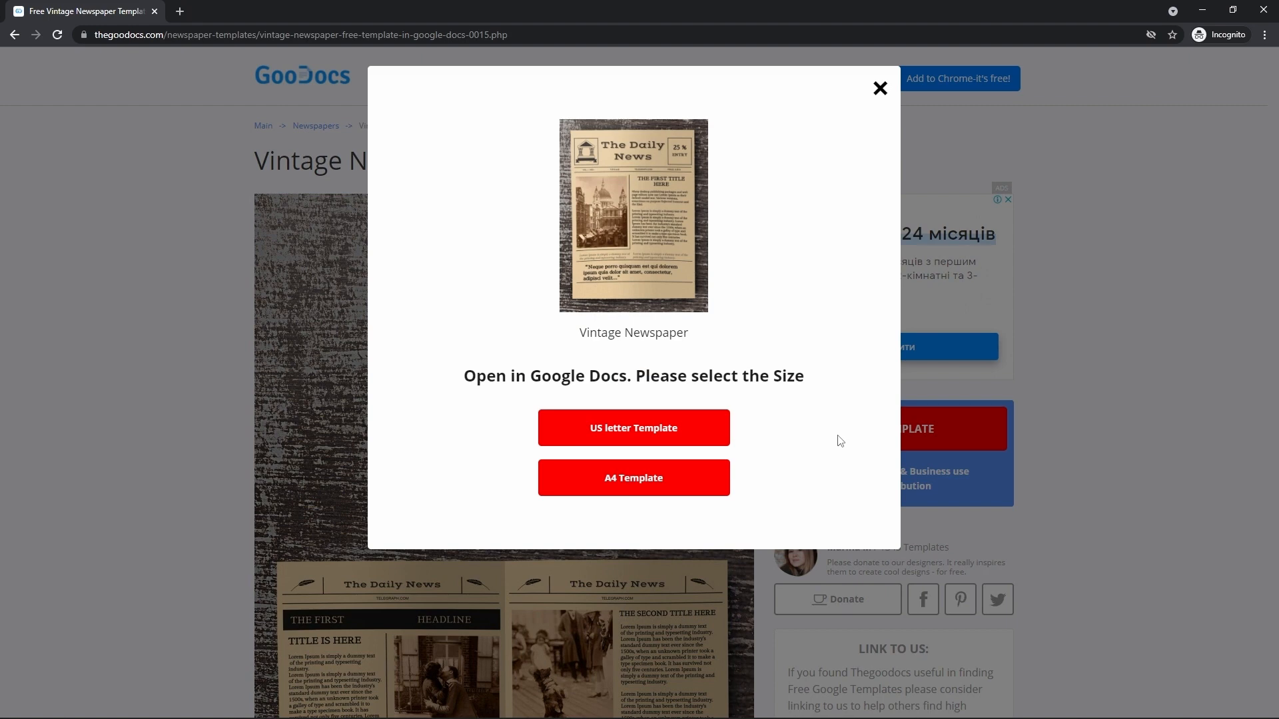
mouse_move(836, 439)
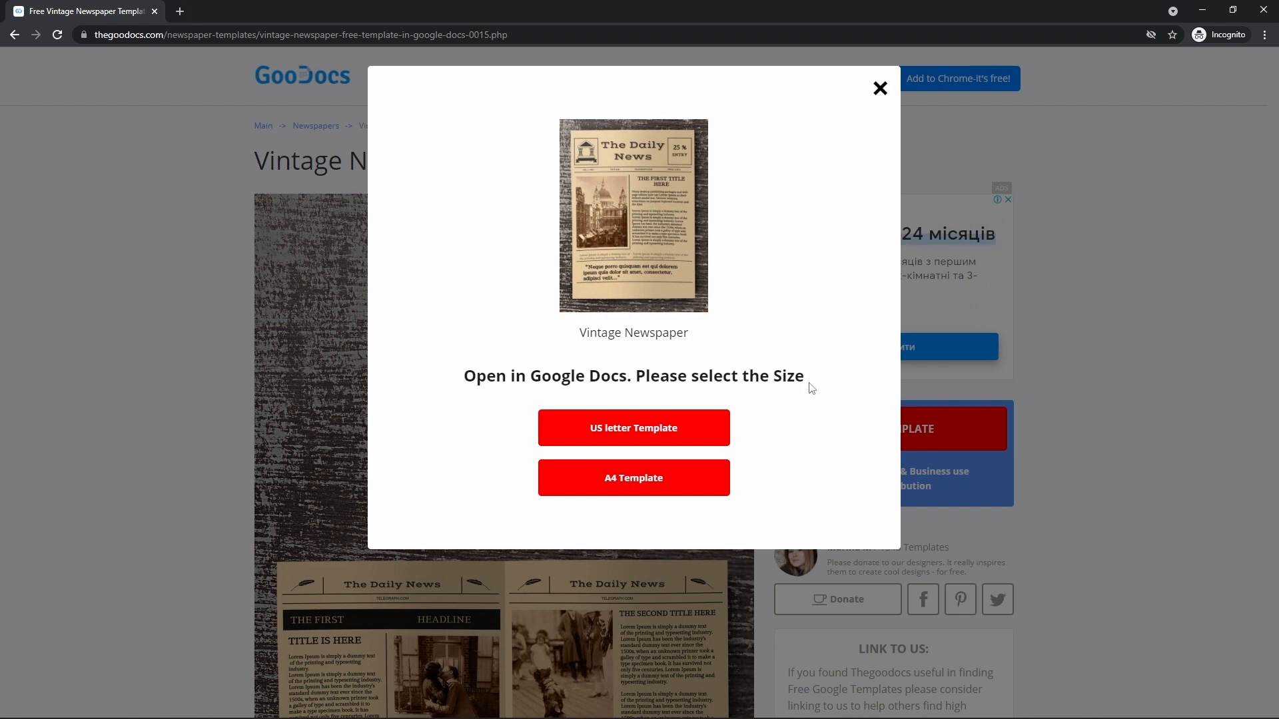
mouse_move(715, 430)
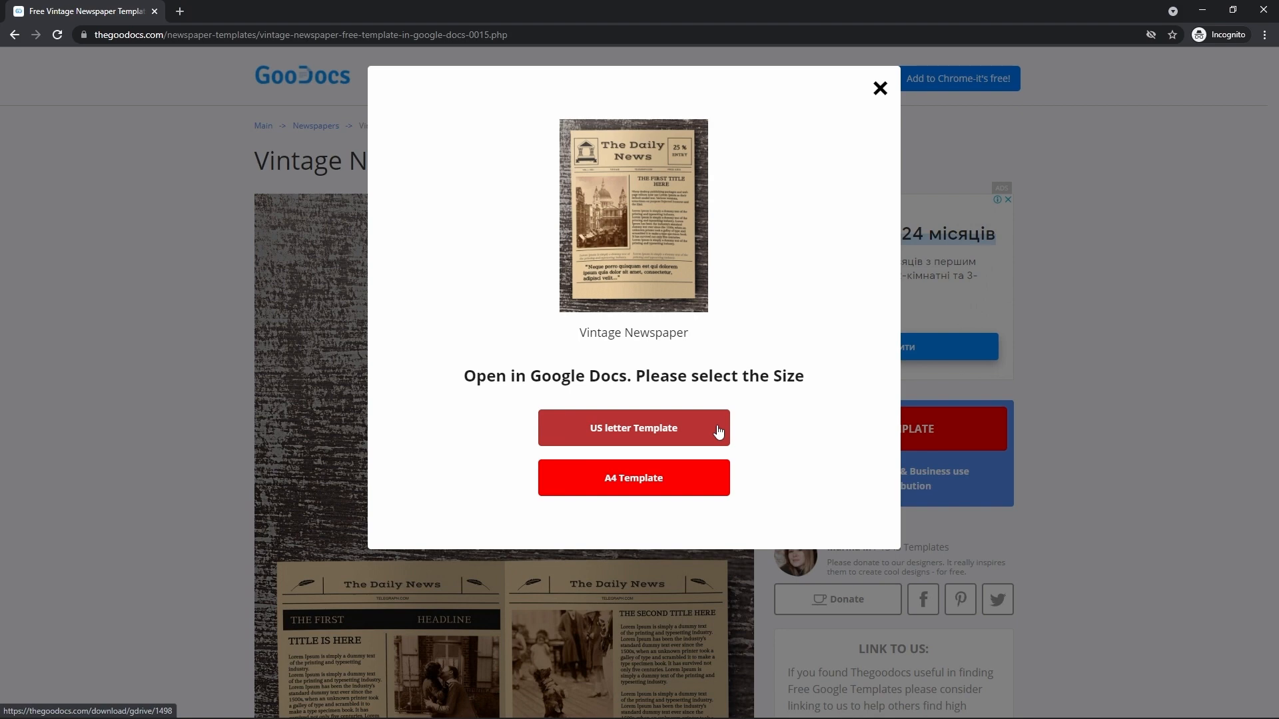
mouse_move(694, 453)
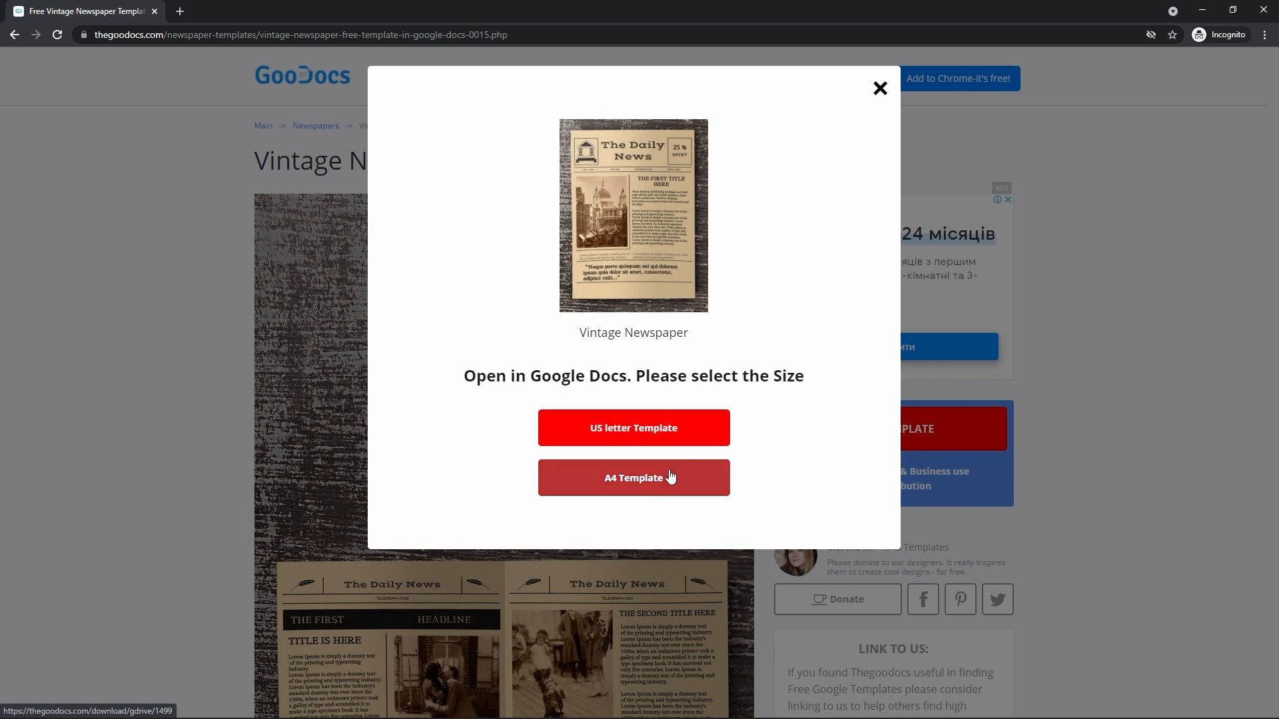
left_click(633, 477)
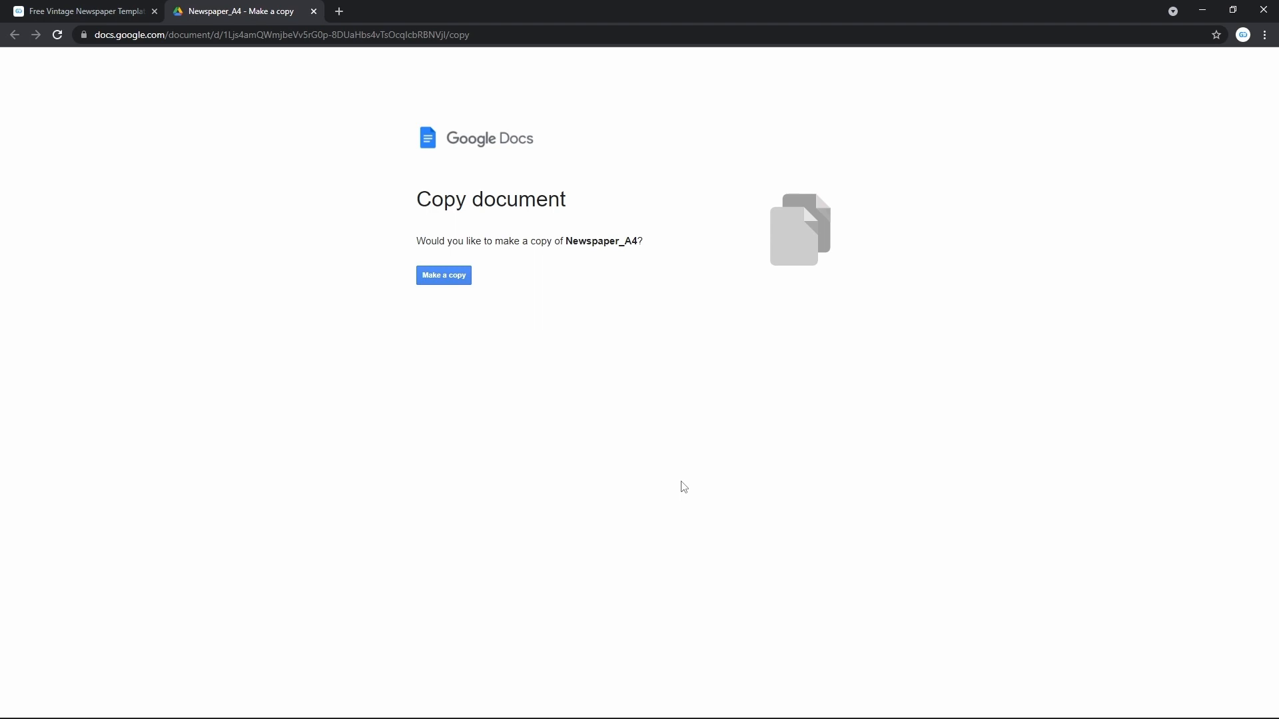
mouse_move(582, 408)
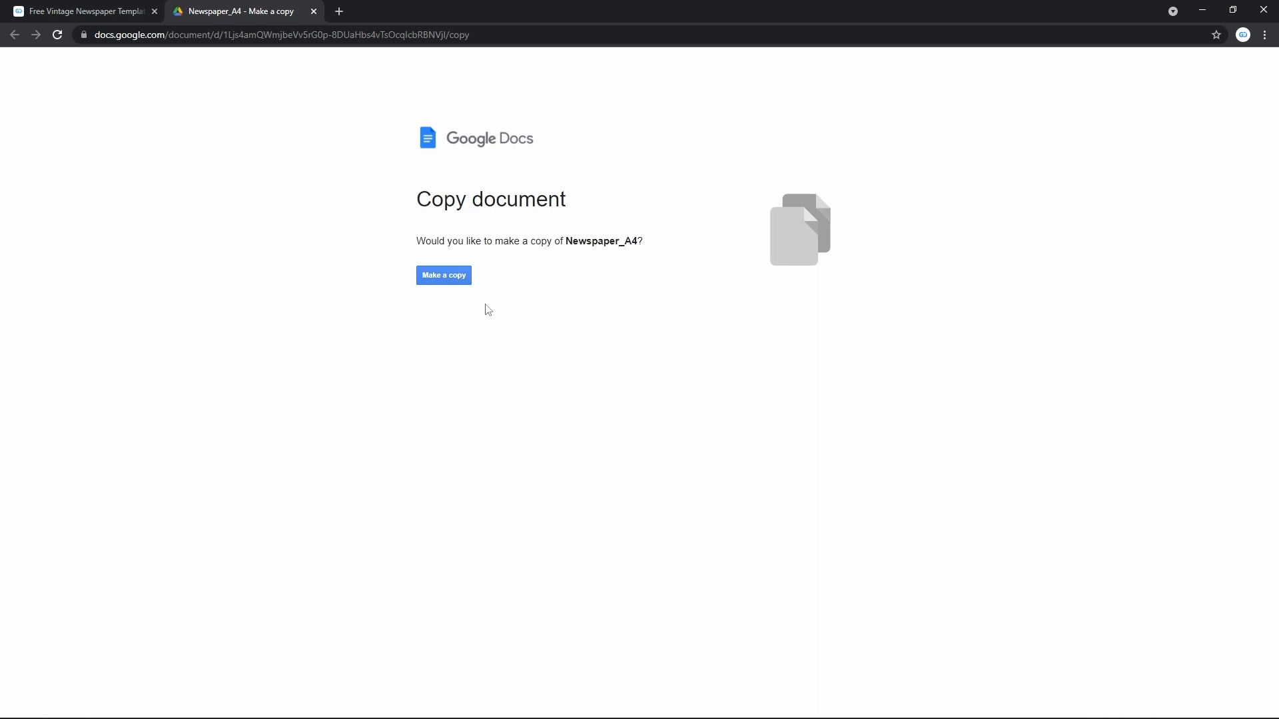
Step: Make a copy of the Newspaper_A4 document in Google Docs
left_click(443, 275)
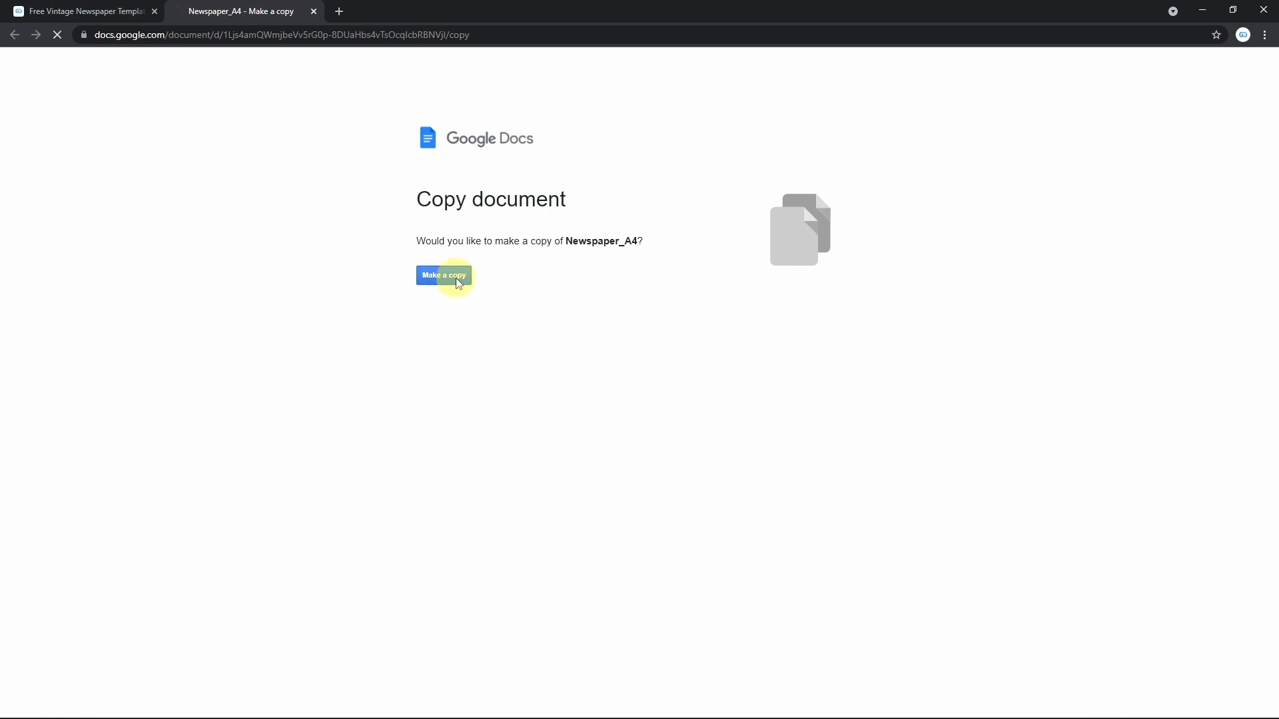
left_click(443, 275)
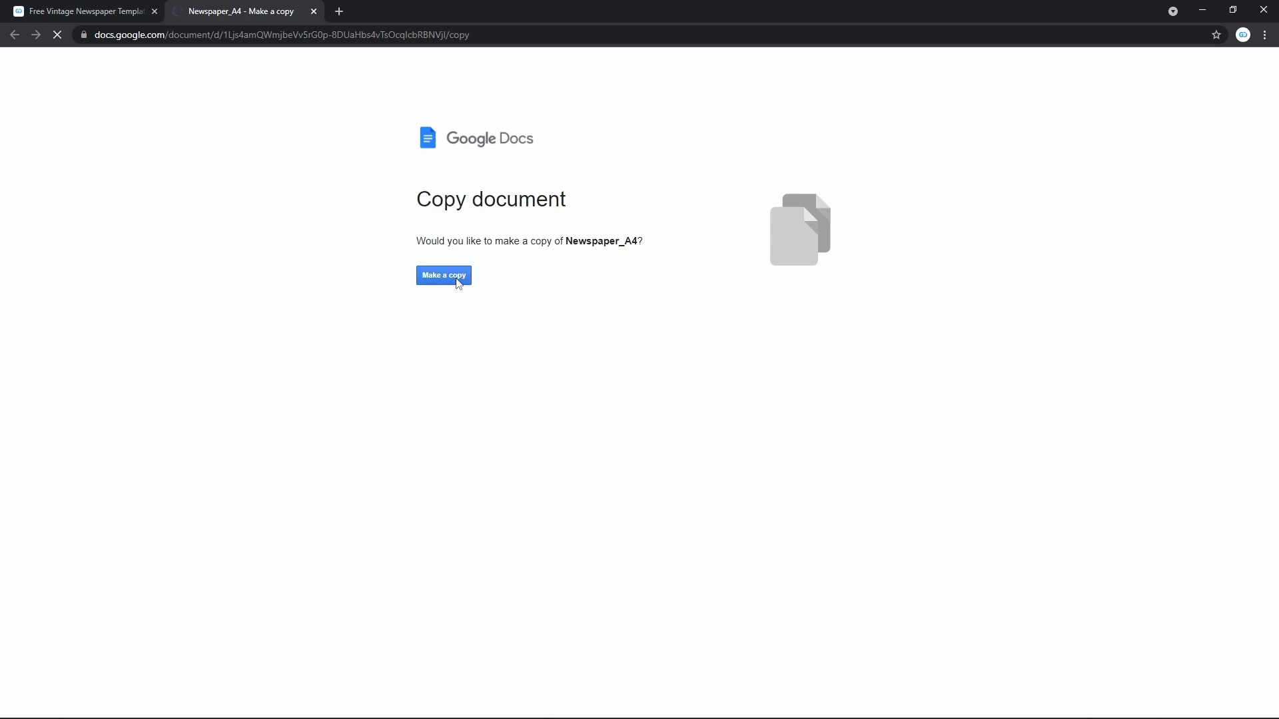
left_click(443, 275)
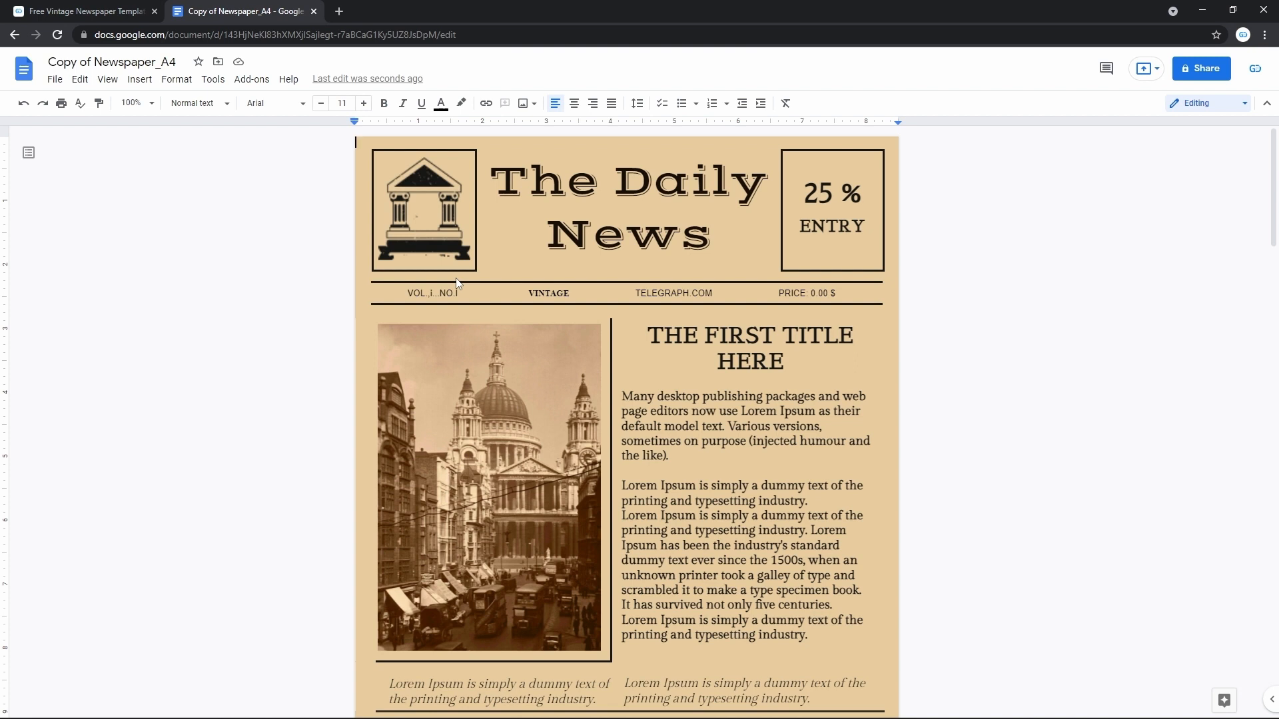
Step: Retitle the masthead 'The Daily Bugle News' and decrease its font size twice
scroll("down", 3)
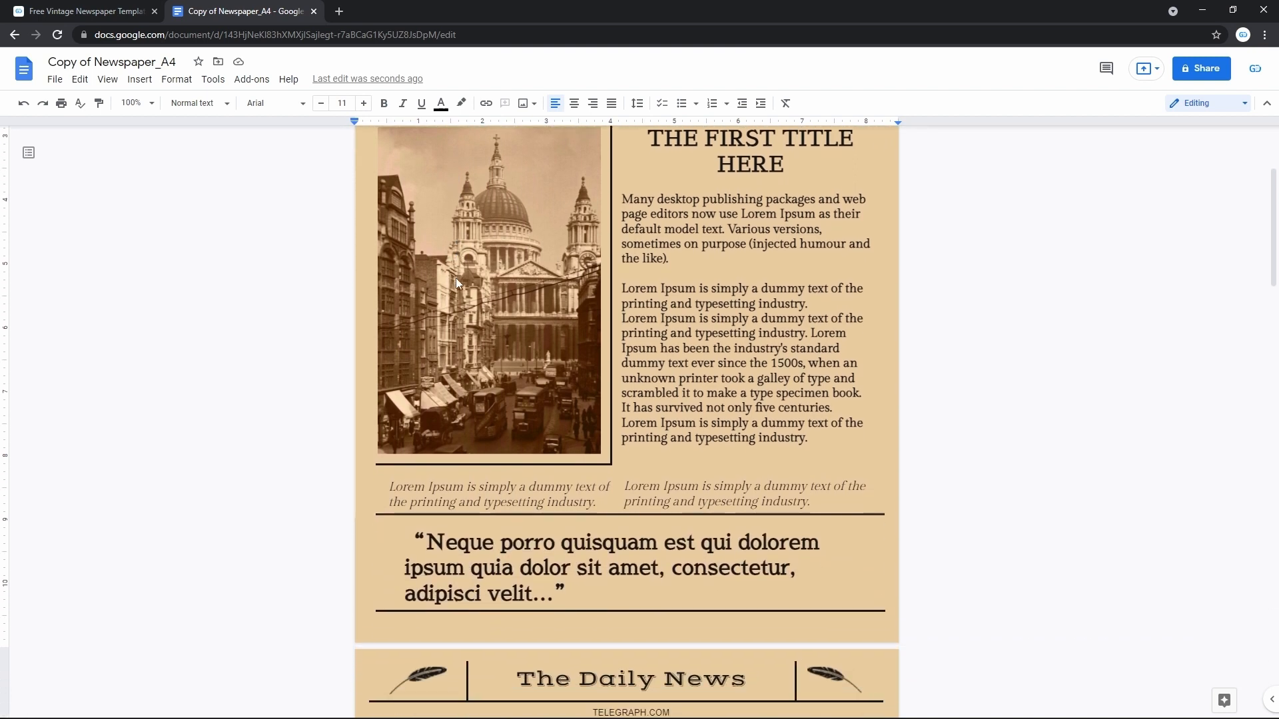
scroll("down", 3)
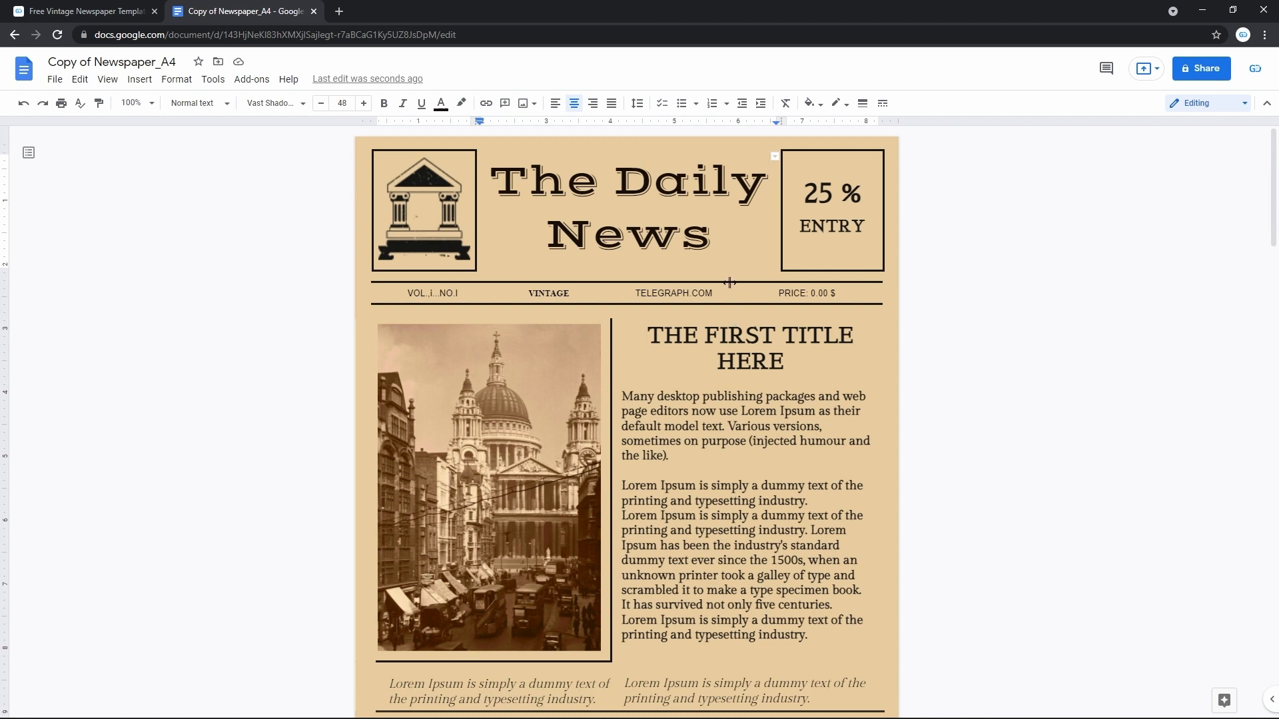
mouse_move(728, 282)
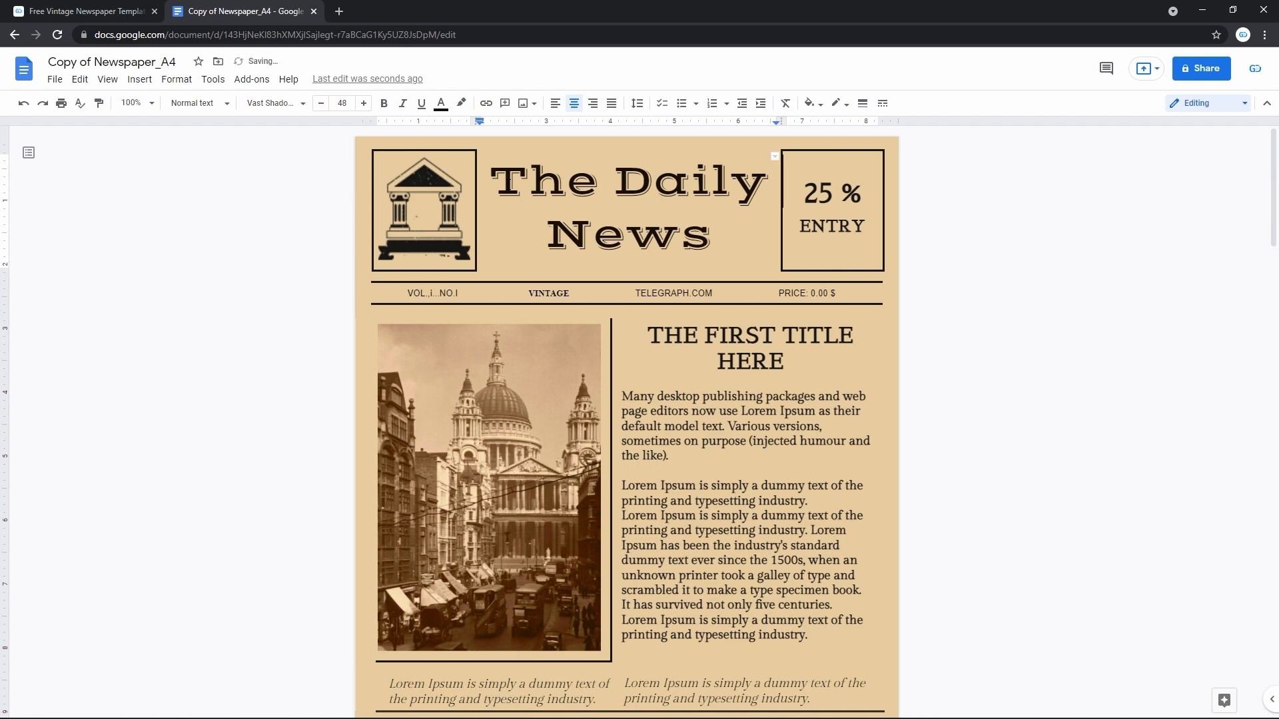
type("Bugle")
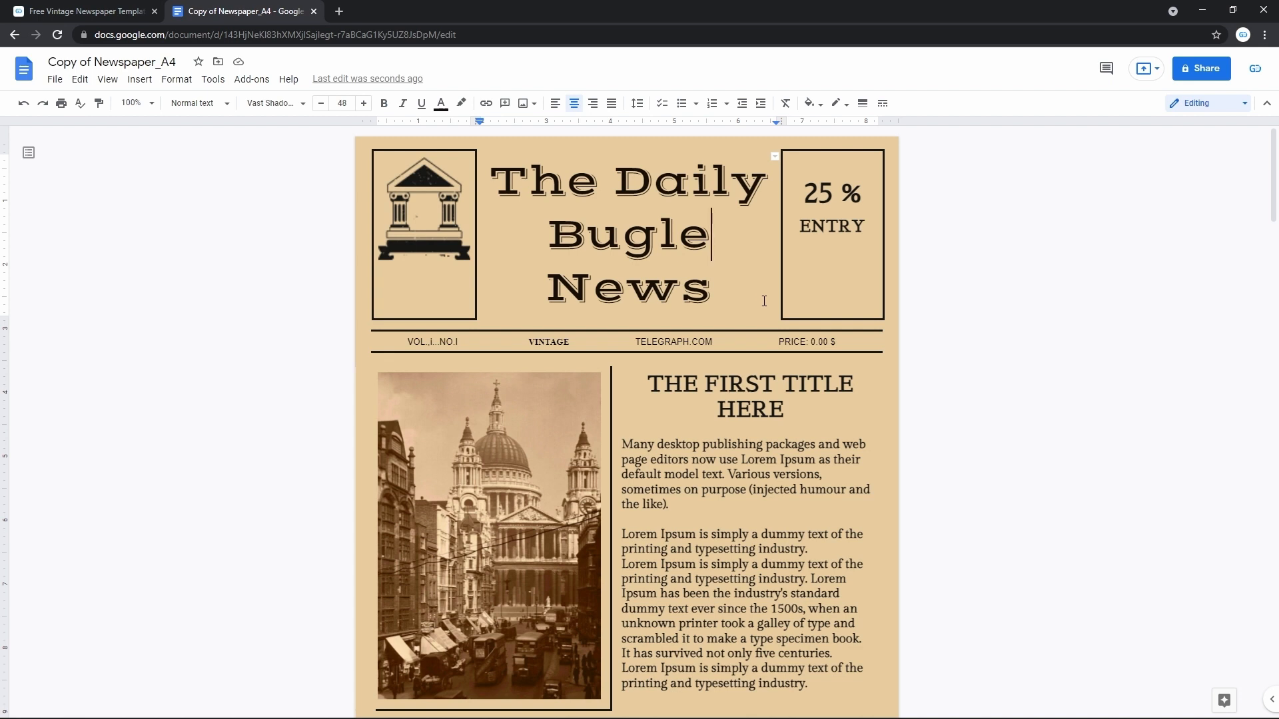
mouse_move(767, 181)
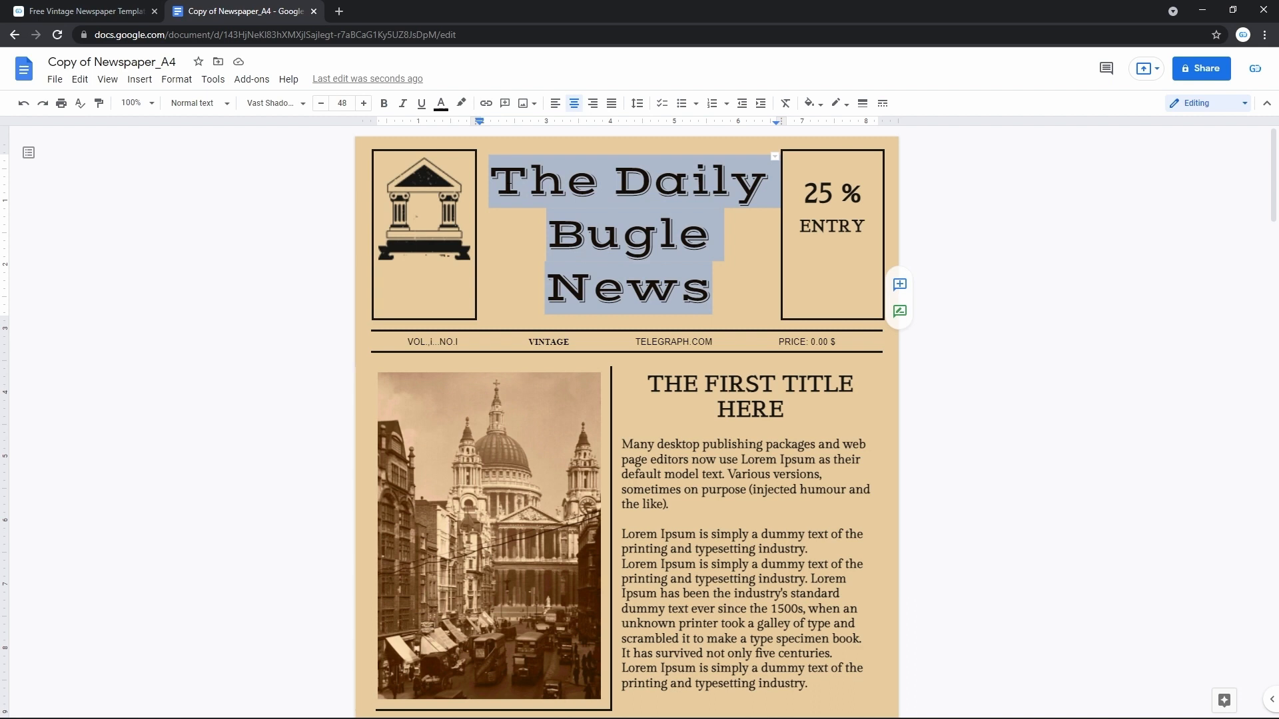
mouse_move(341, 103)
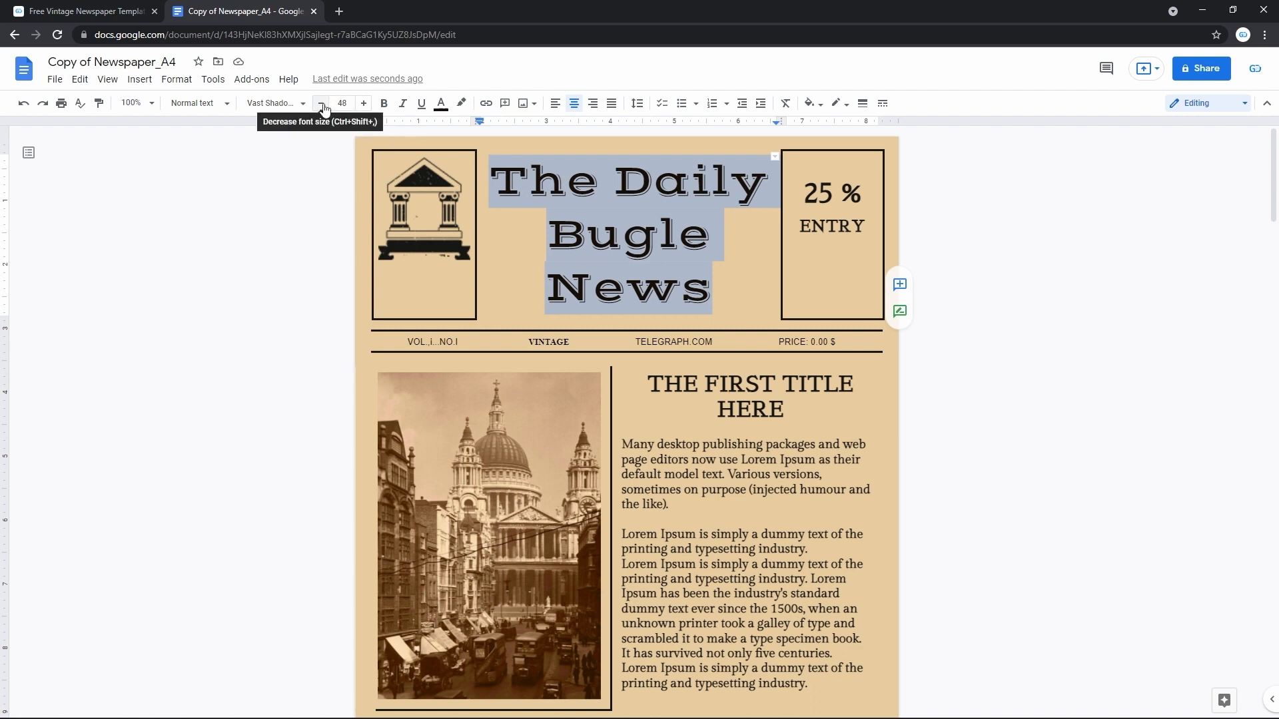
left_click(323, 104)
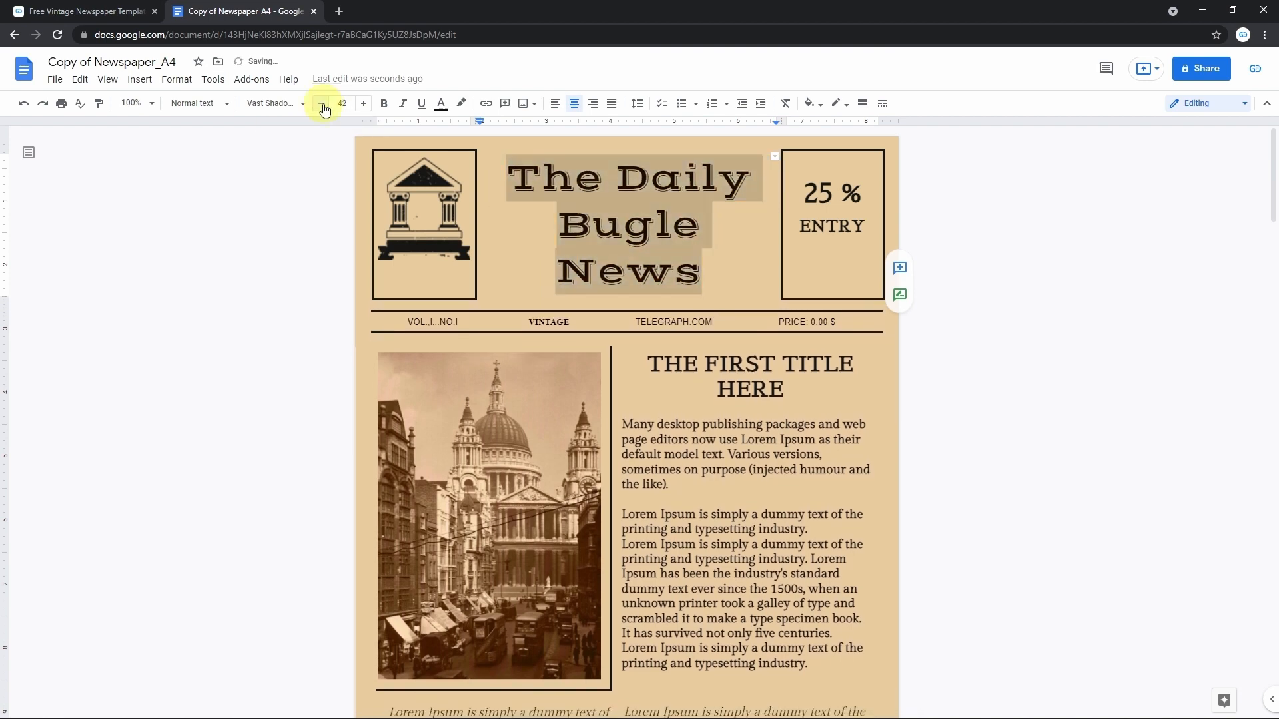
left_click(320, 106)
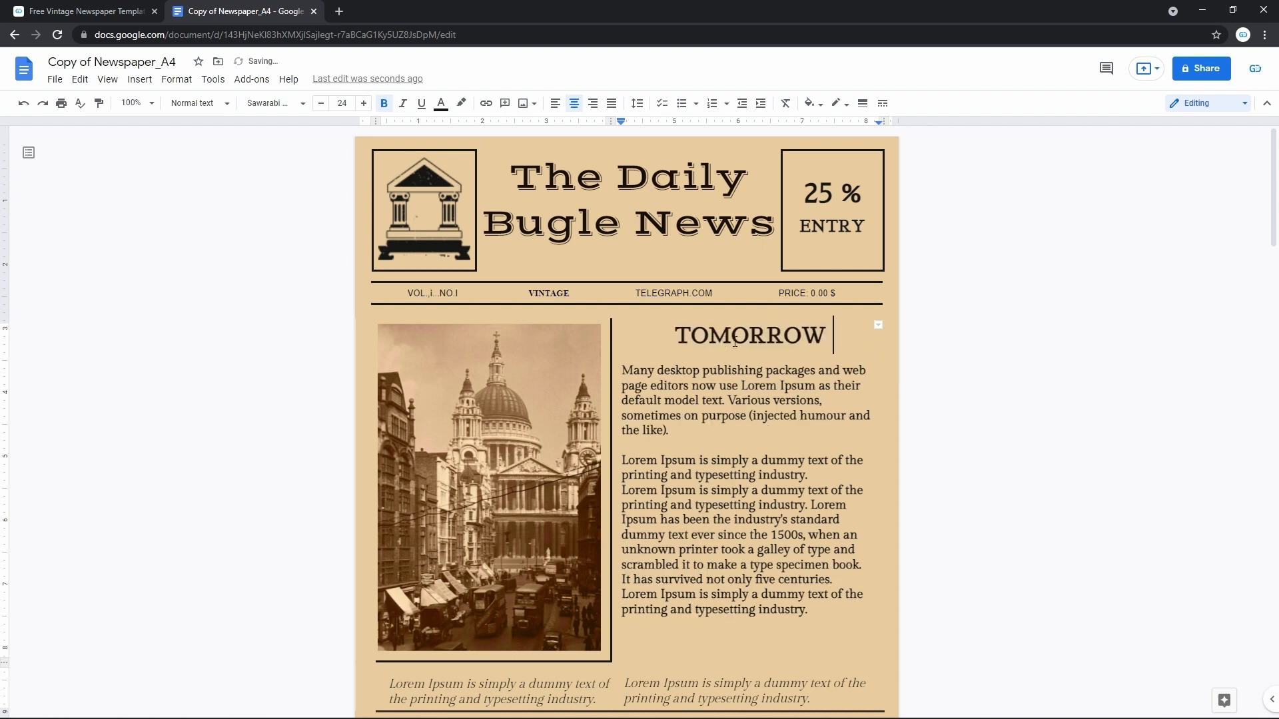
type("ROCKET LA")
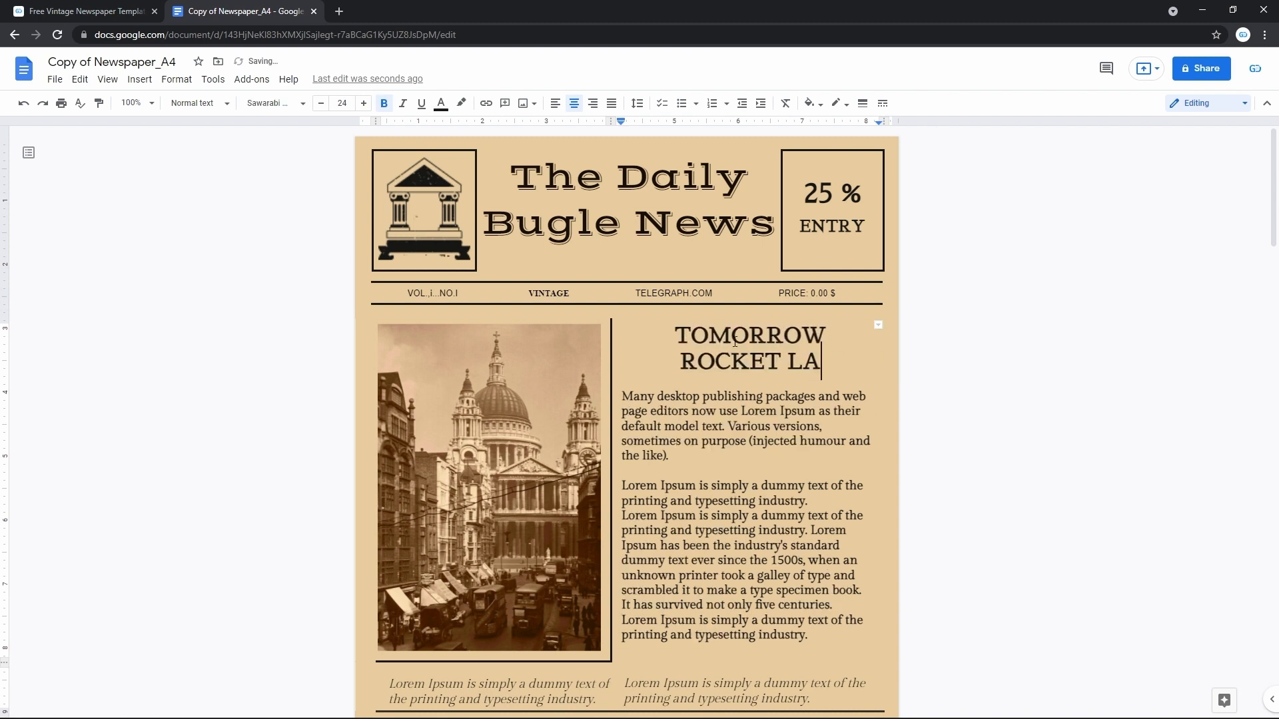
type("UNCH")
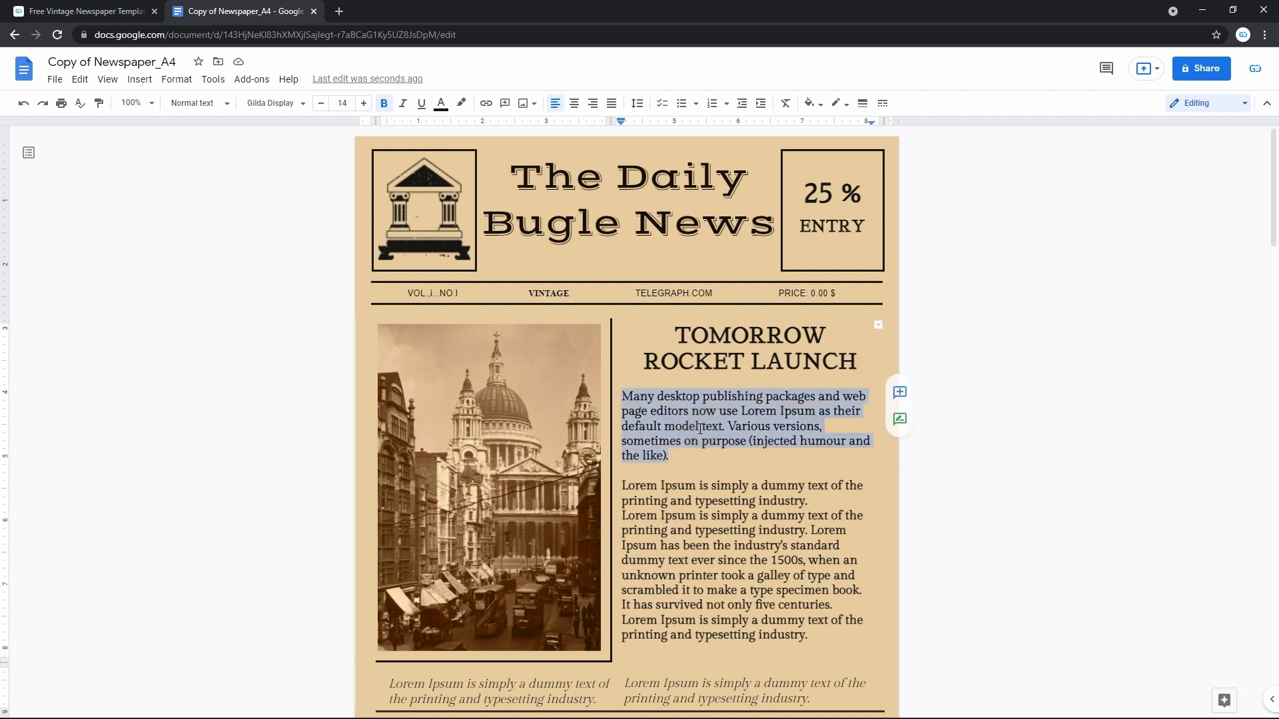
key("Delete")
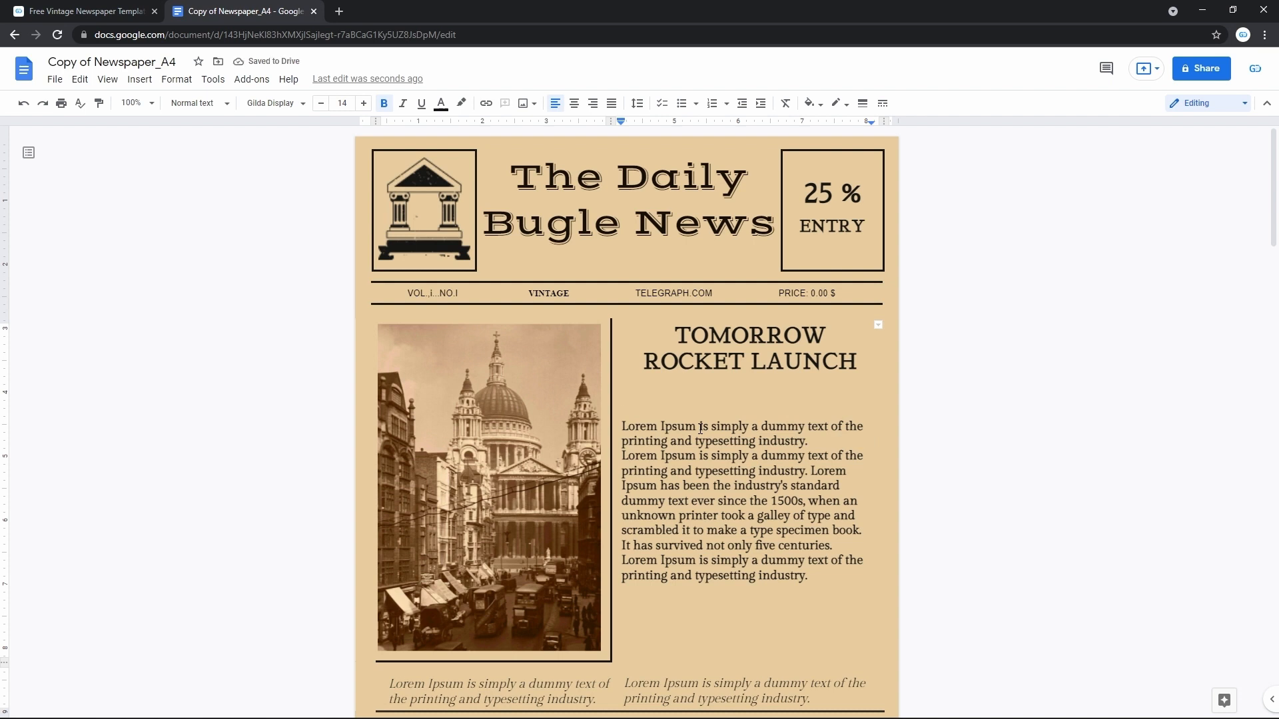
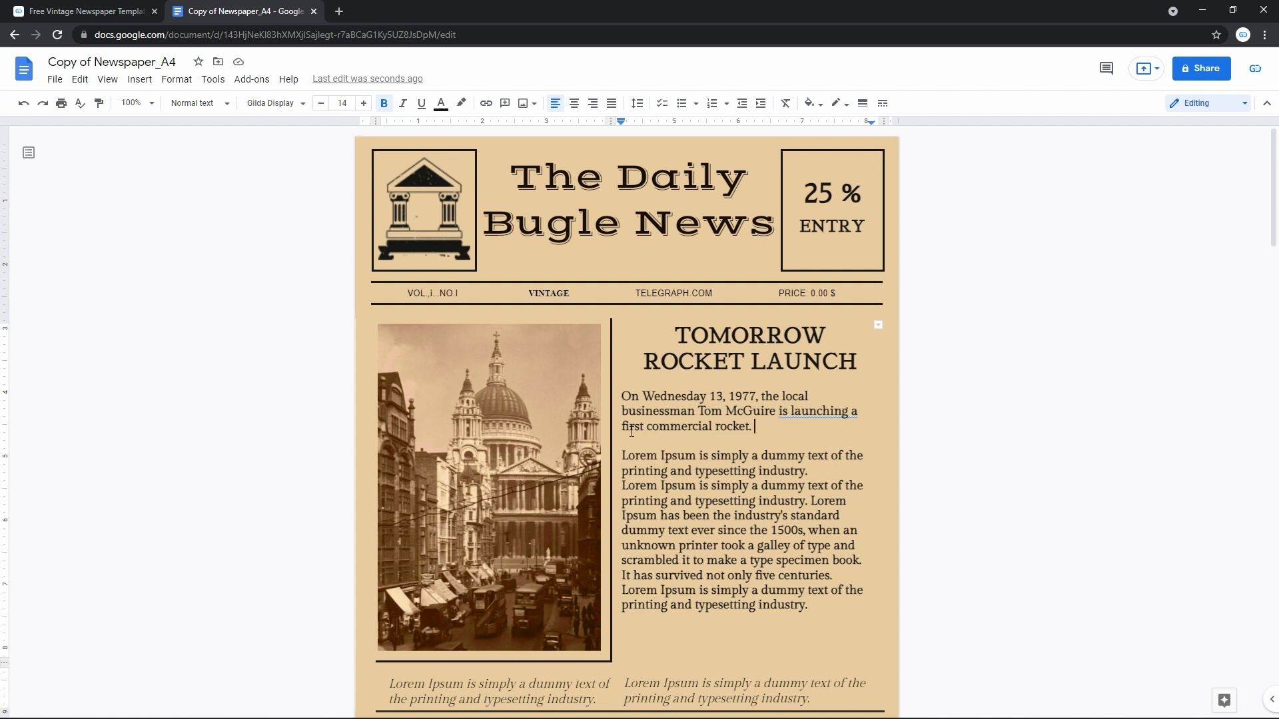
Step: Select and delete the cathedral street photo in the first article
left_click(490, 487)
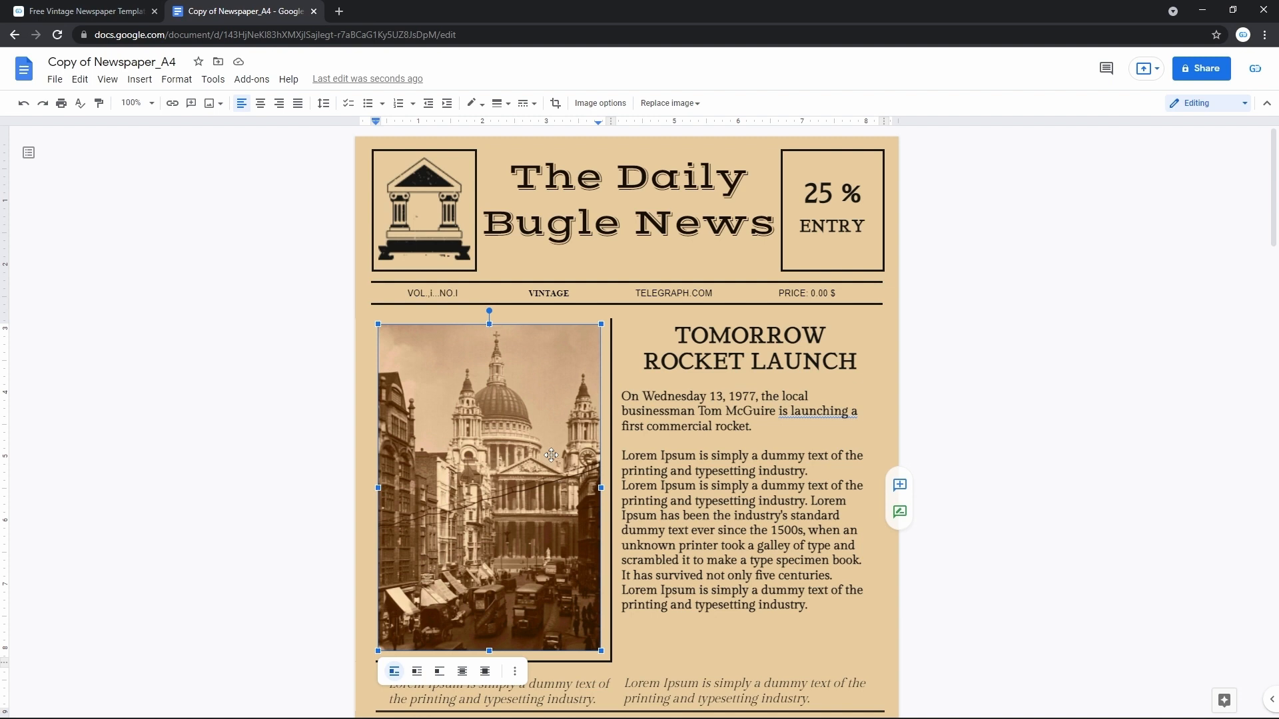
key("Delete")
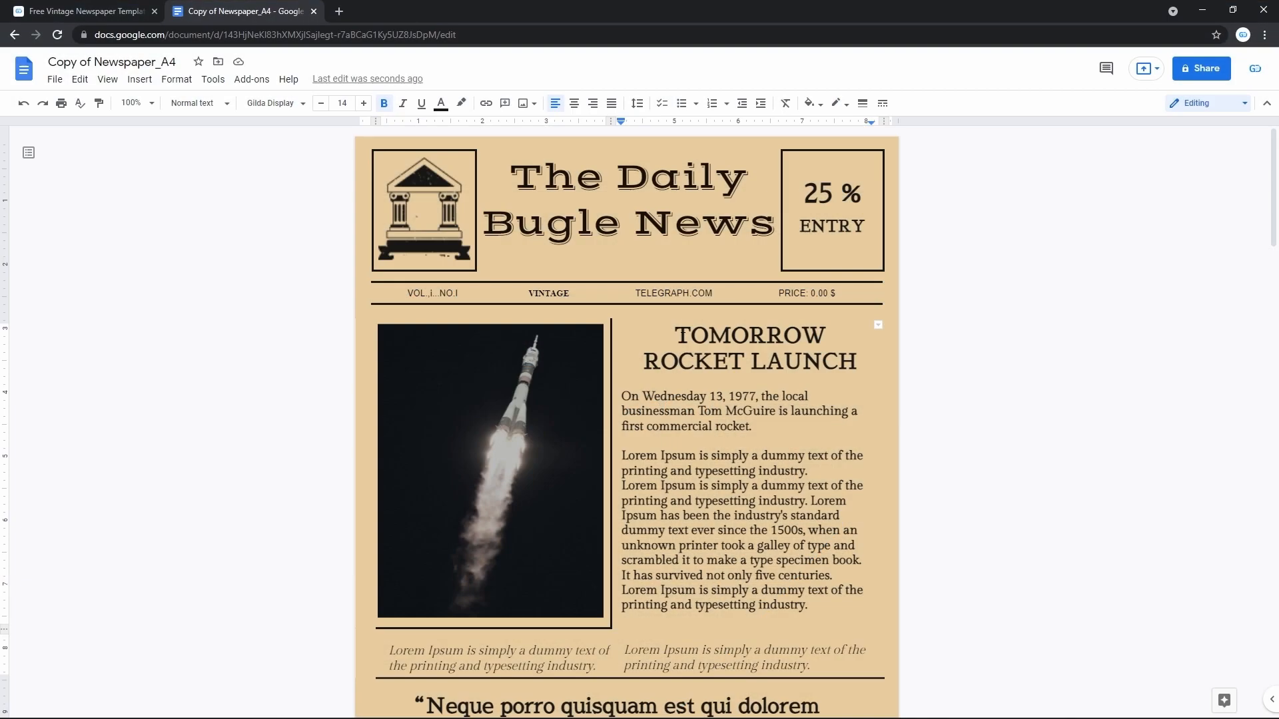
left_click(849, 411)
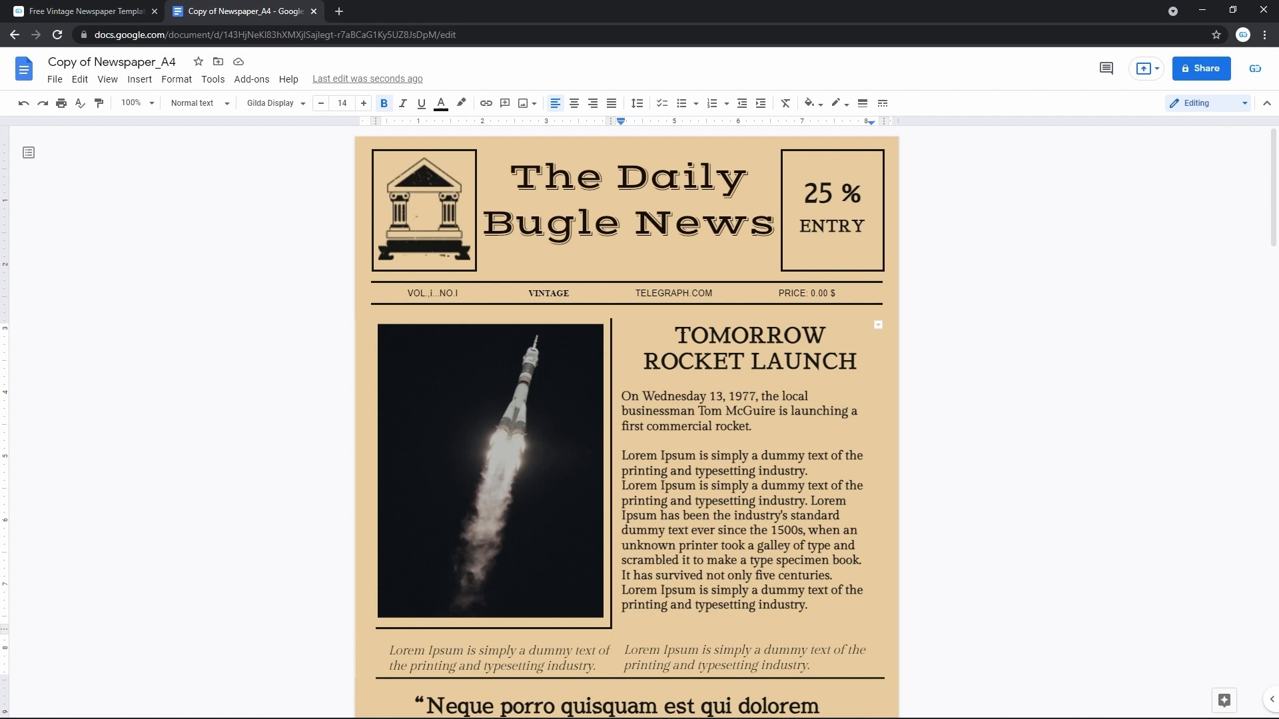
left_click(843, 411)
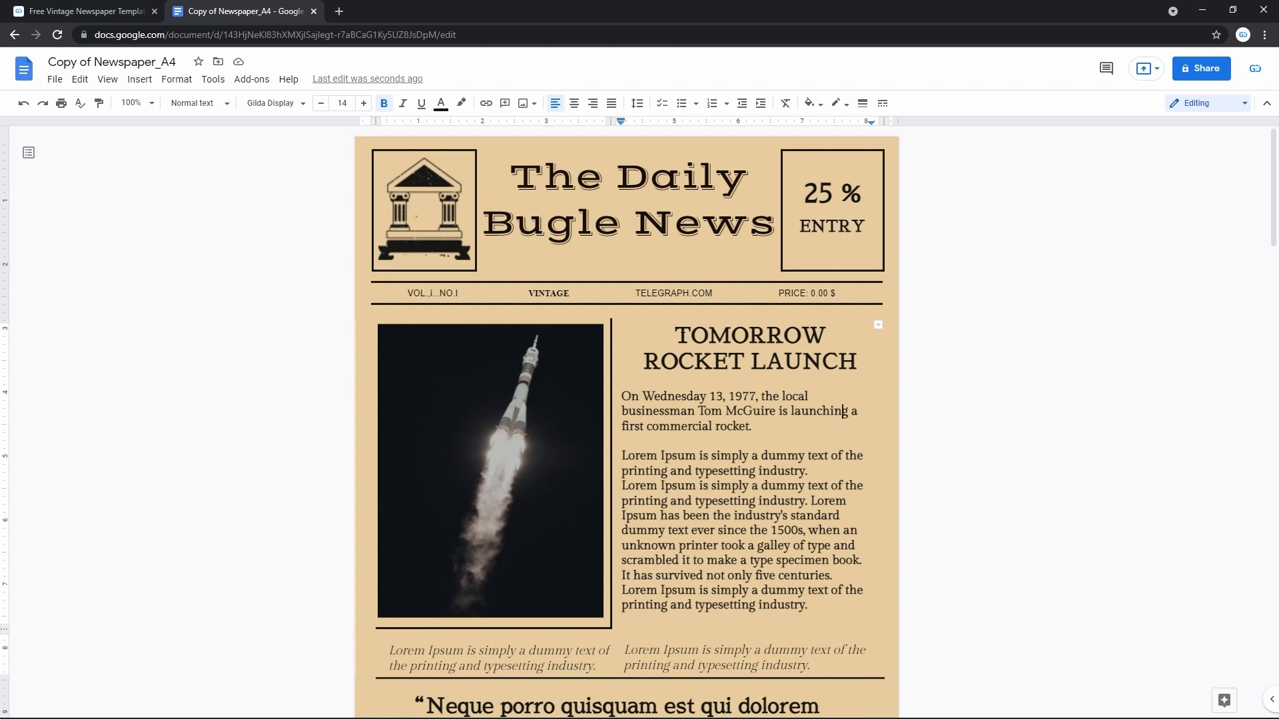
scroll("down", 3)
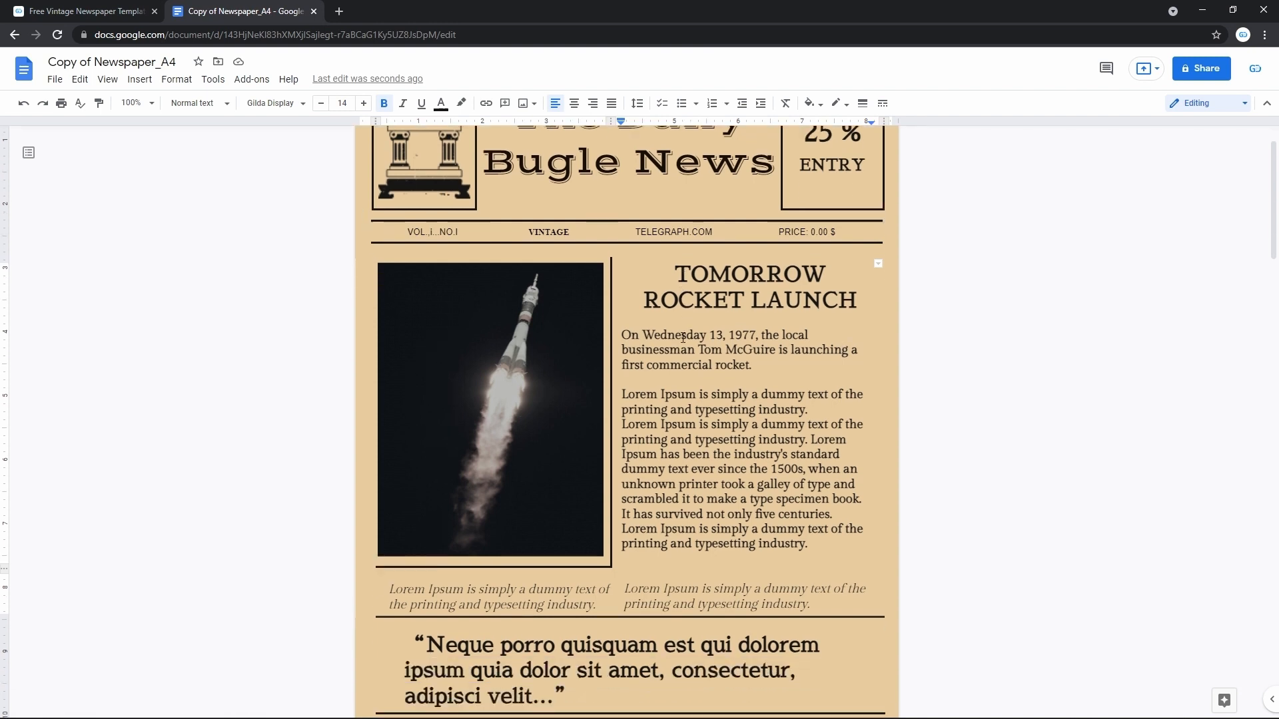
scroll("down", 3)
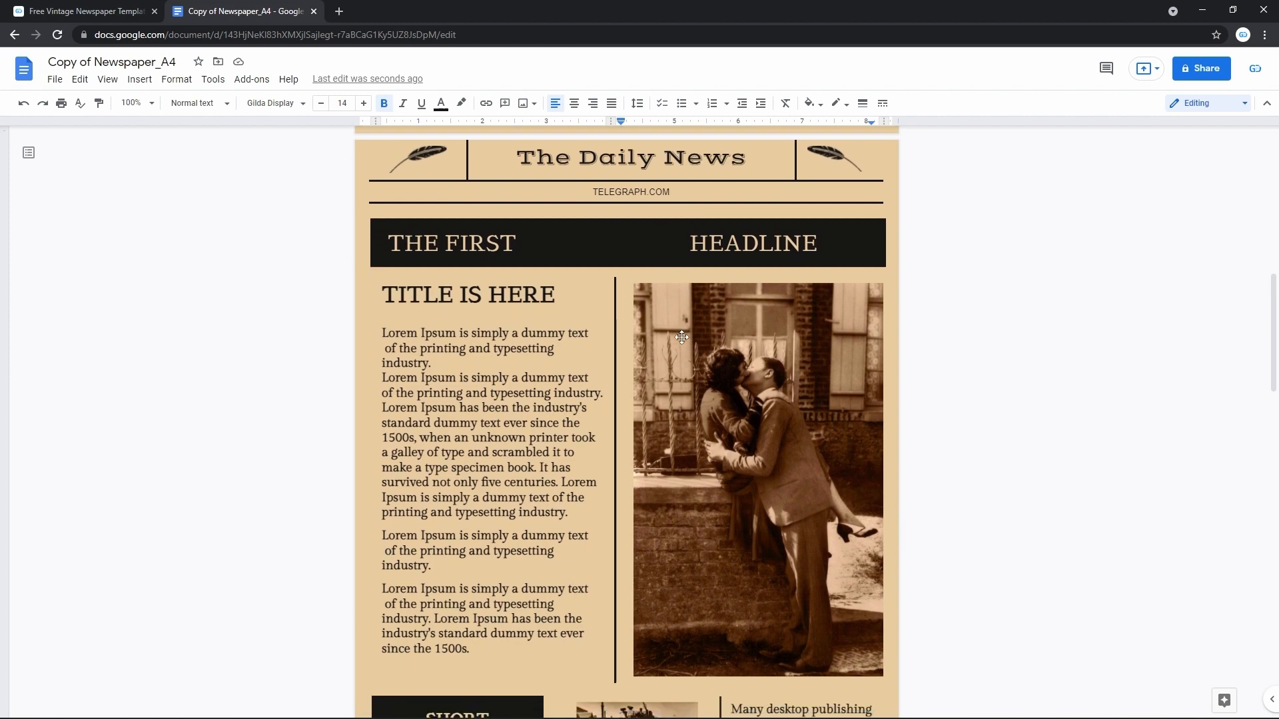
scroll("down", 3)
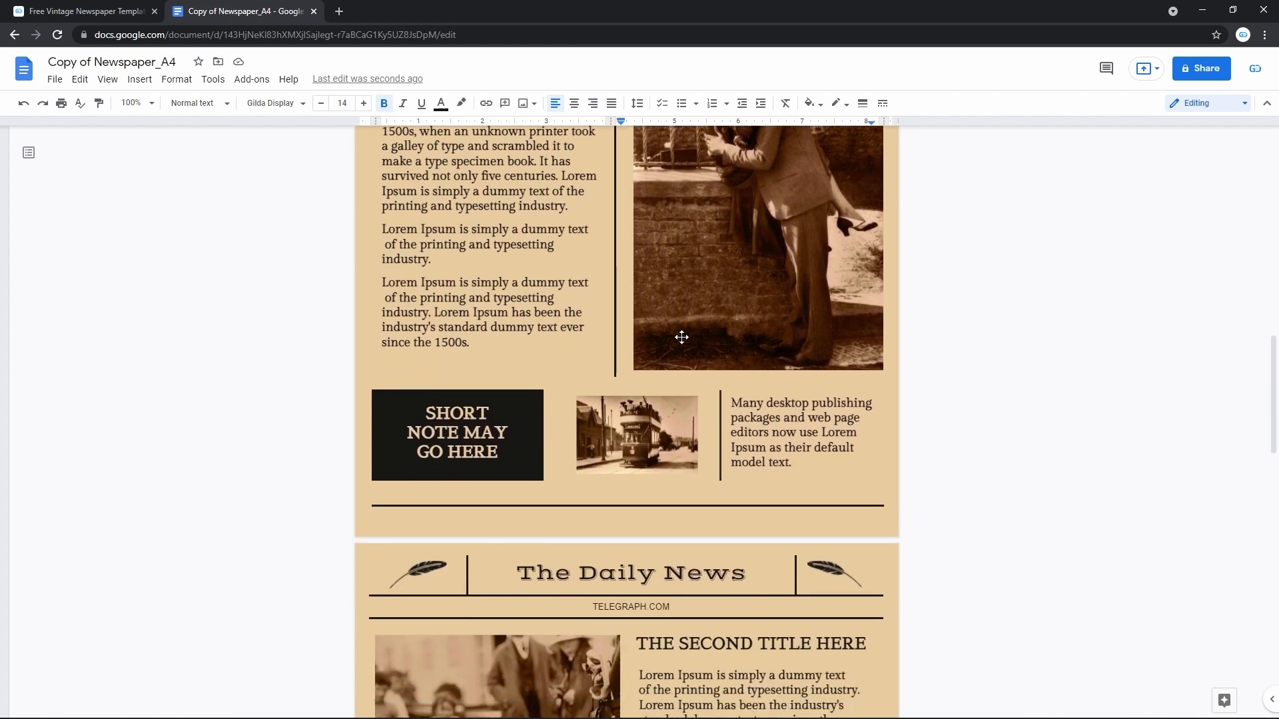
scroll("down", 3)
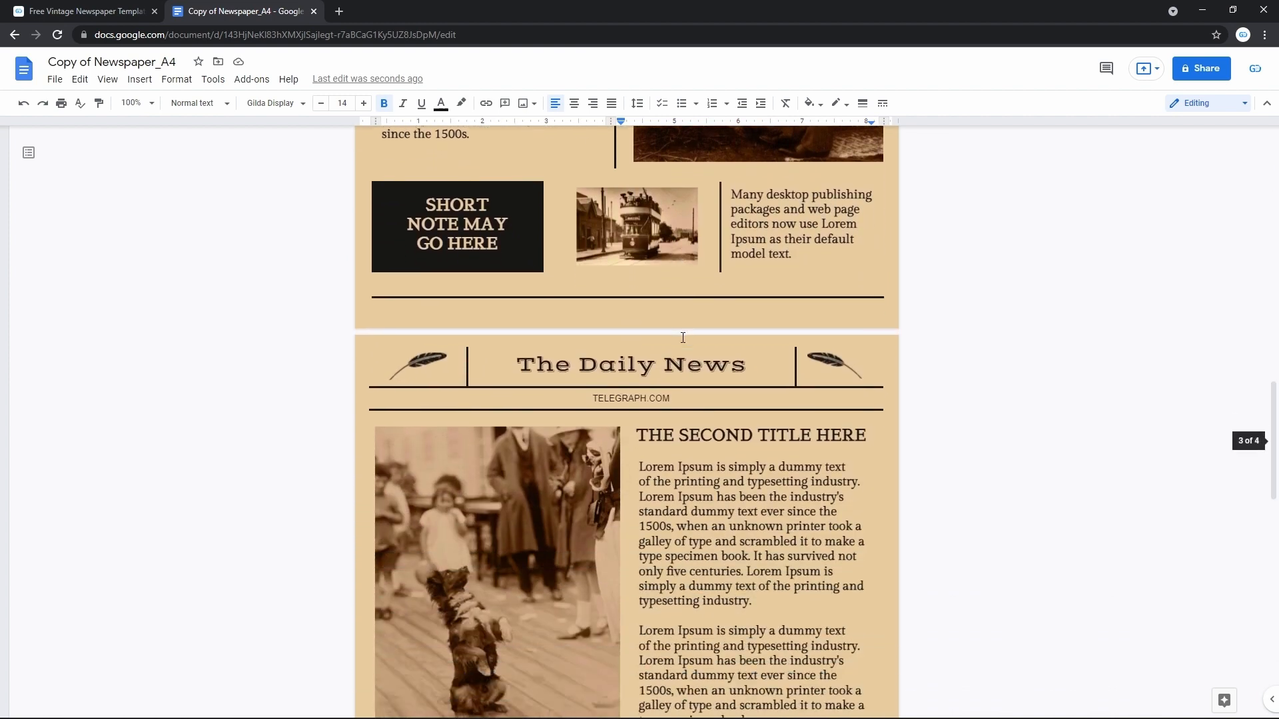
scroll("down", 3)
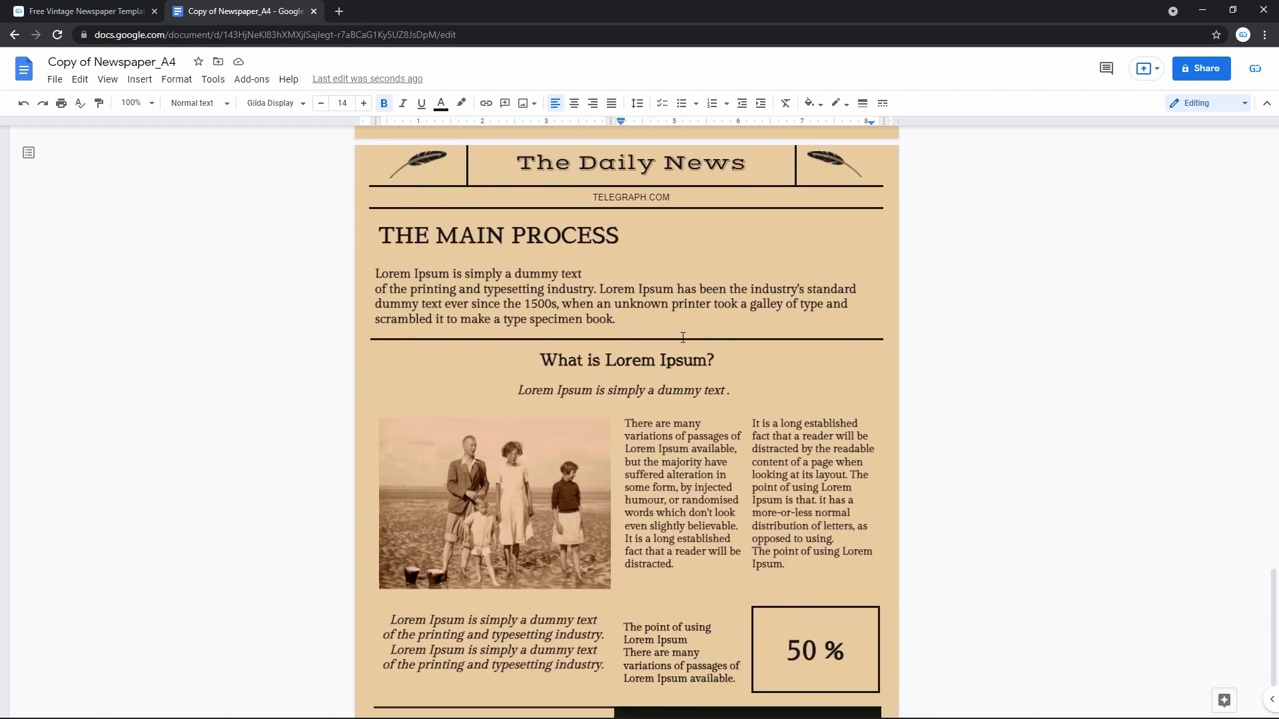
scroll("down", 3)
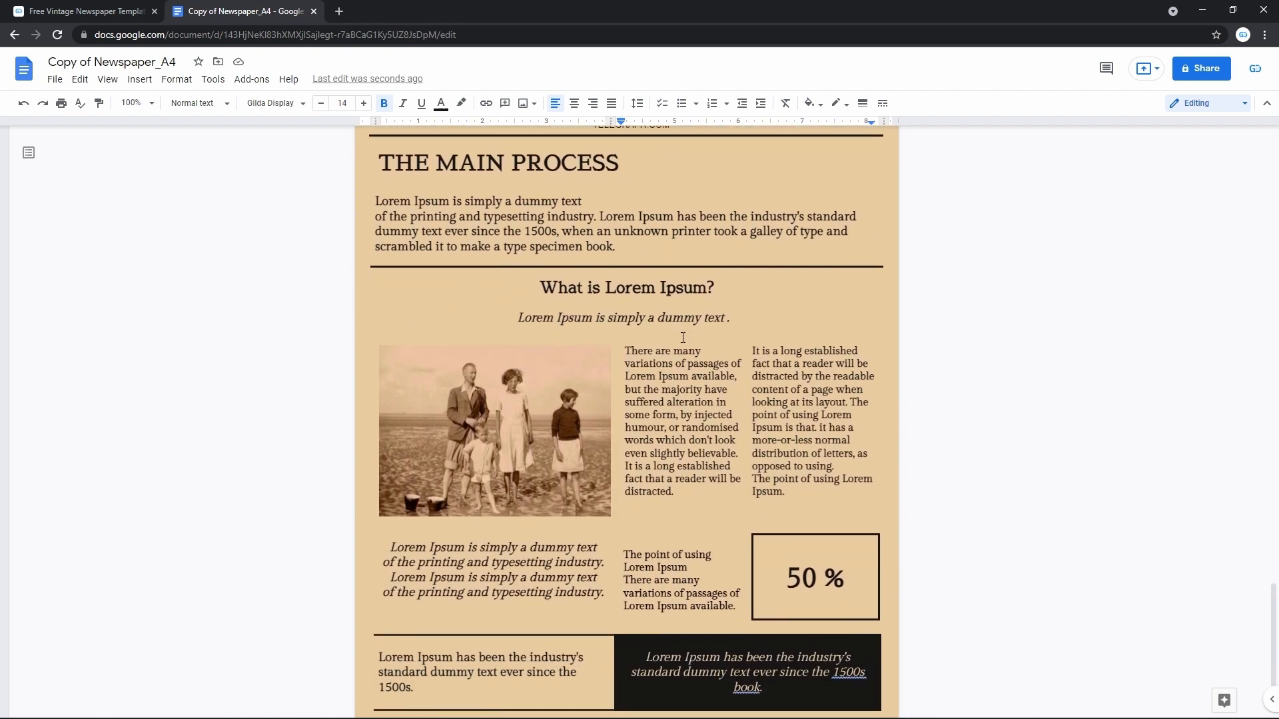